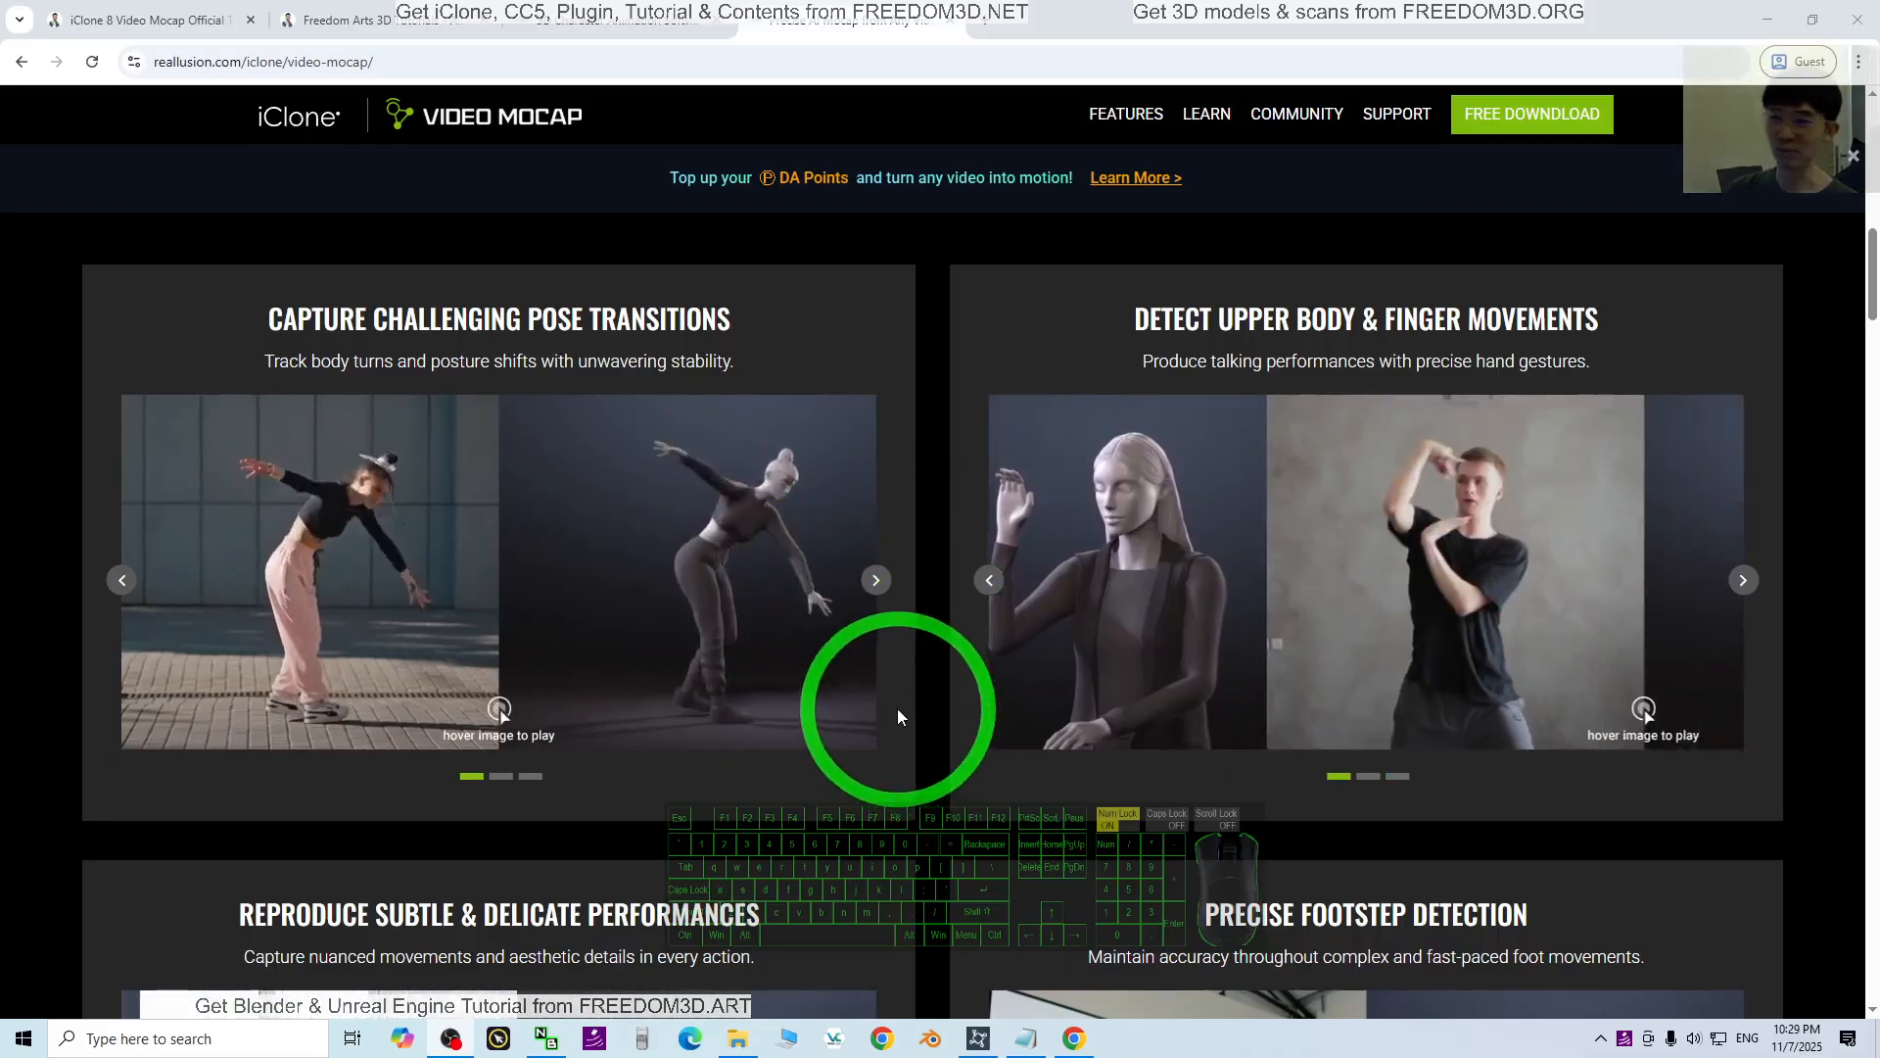
- Hide the browser and install the free Video Mocap add-on for iClone 8 in Reallusion Hub
scroll("down", 3)
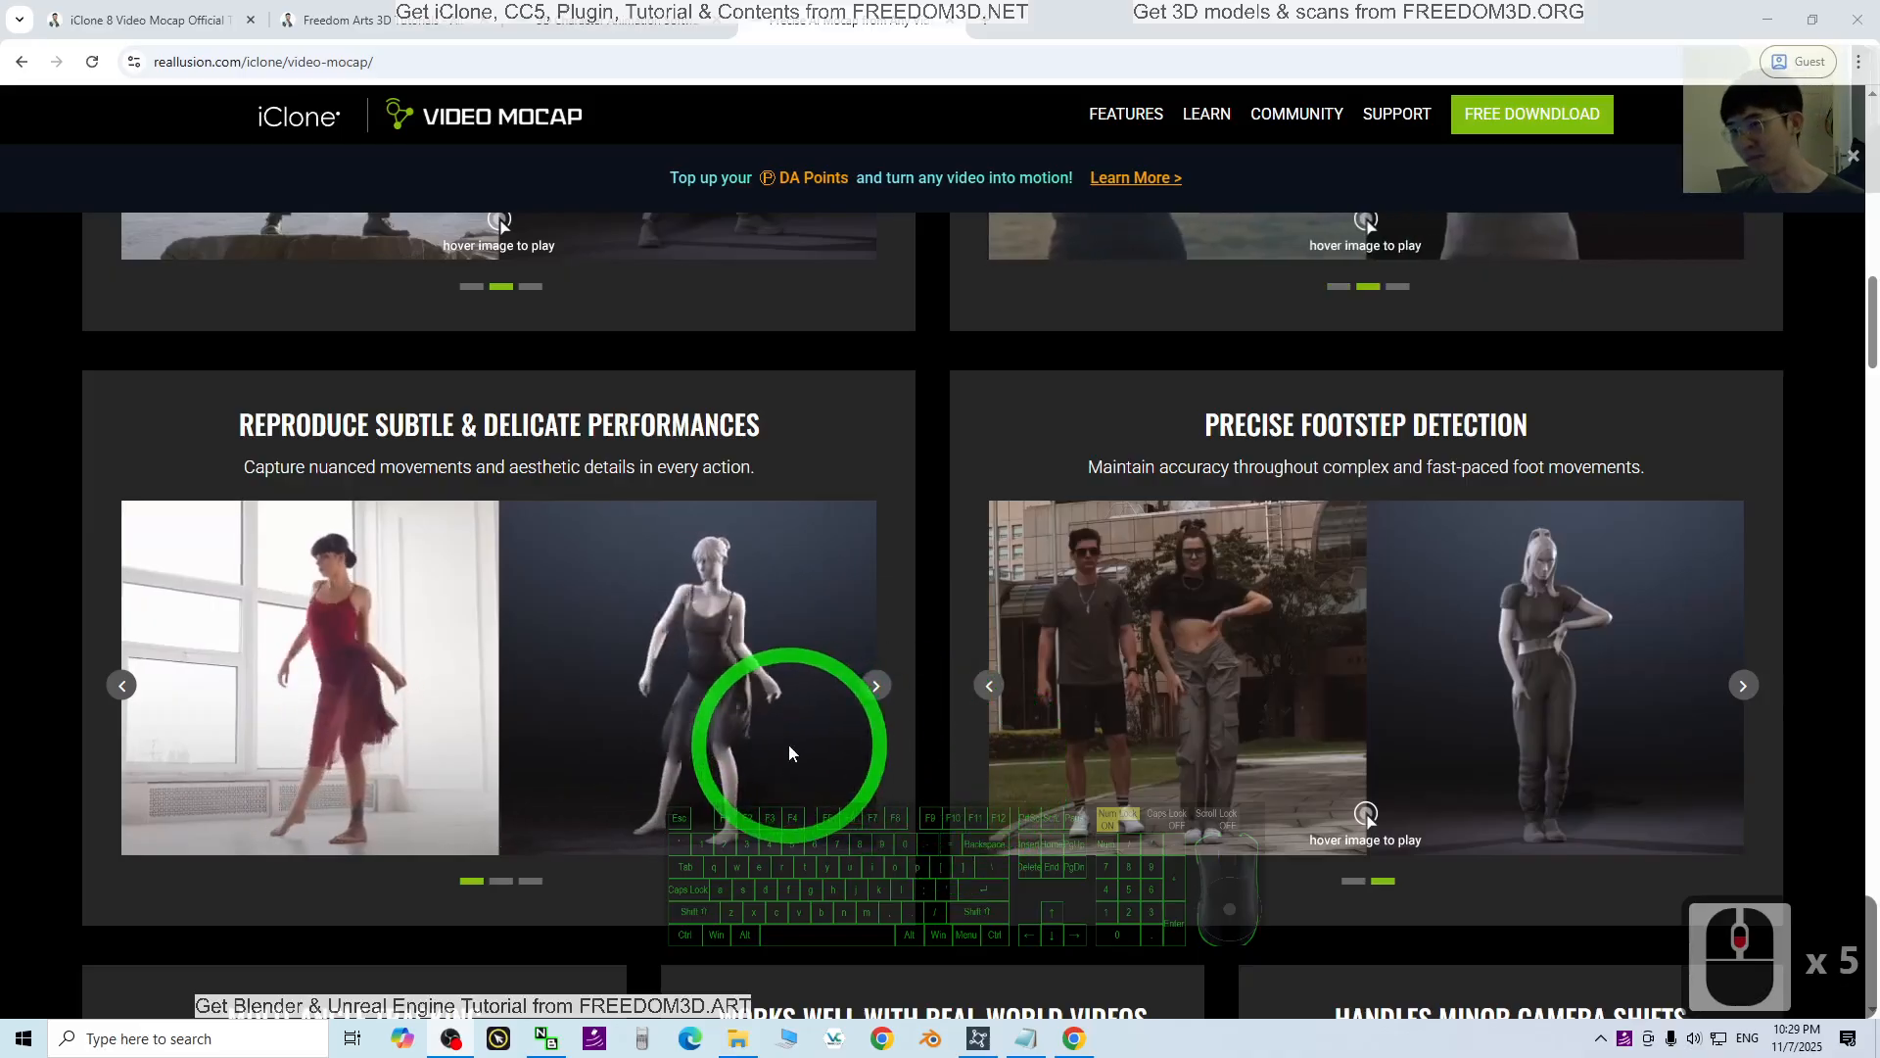
scroll("down", 3)
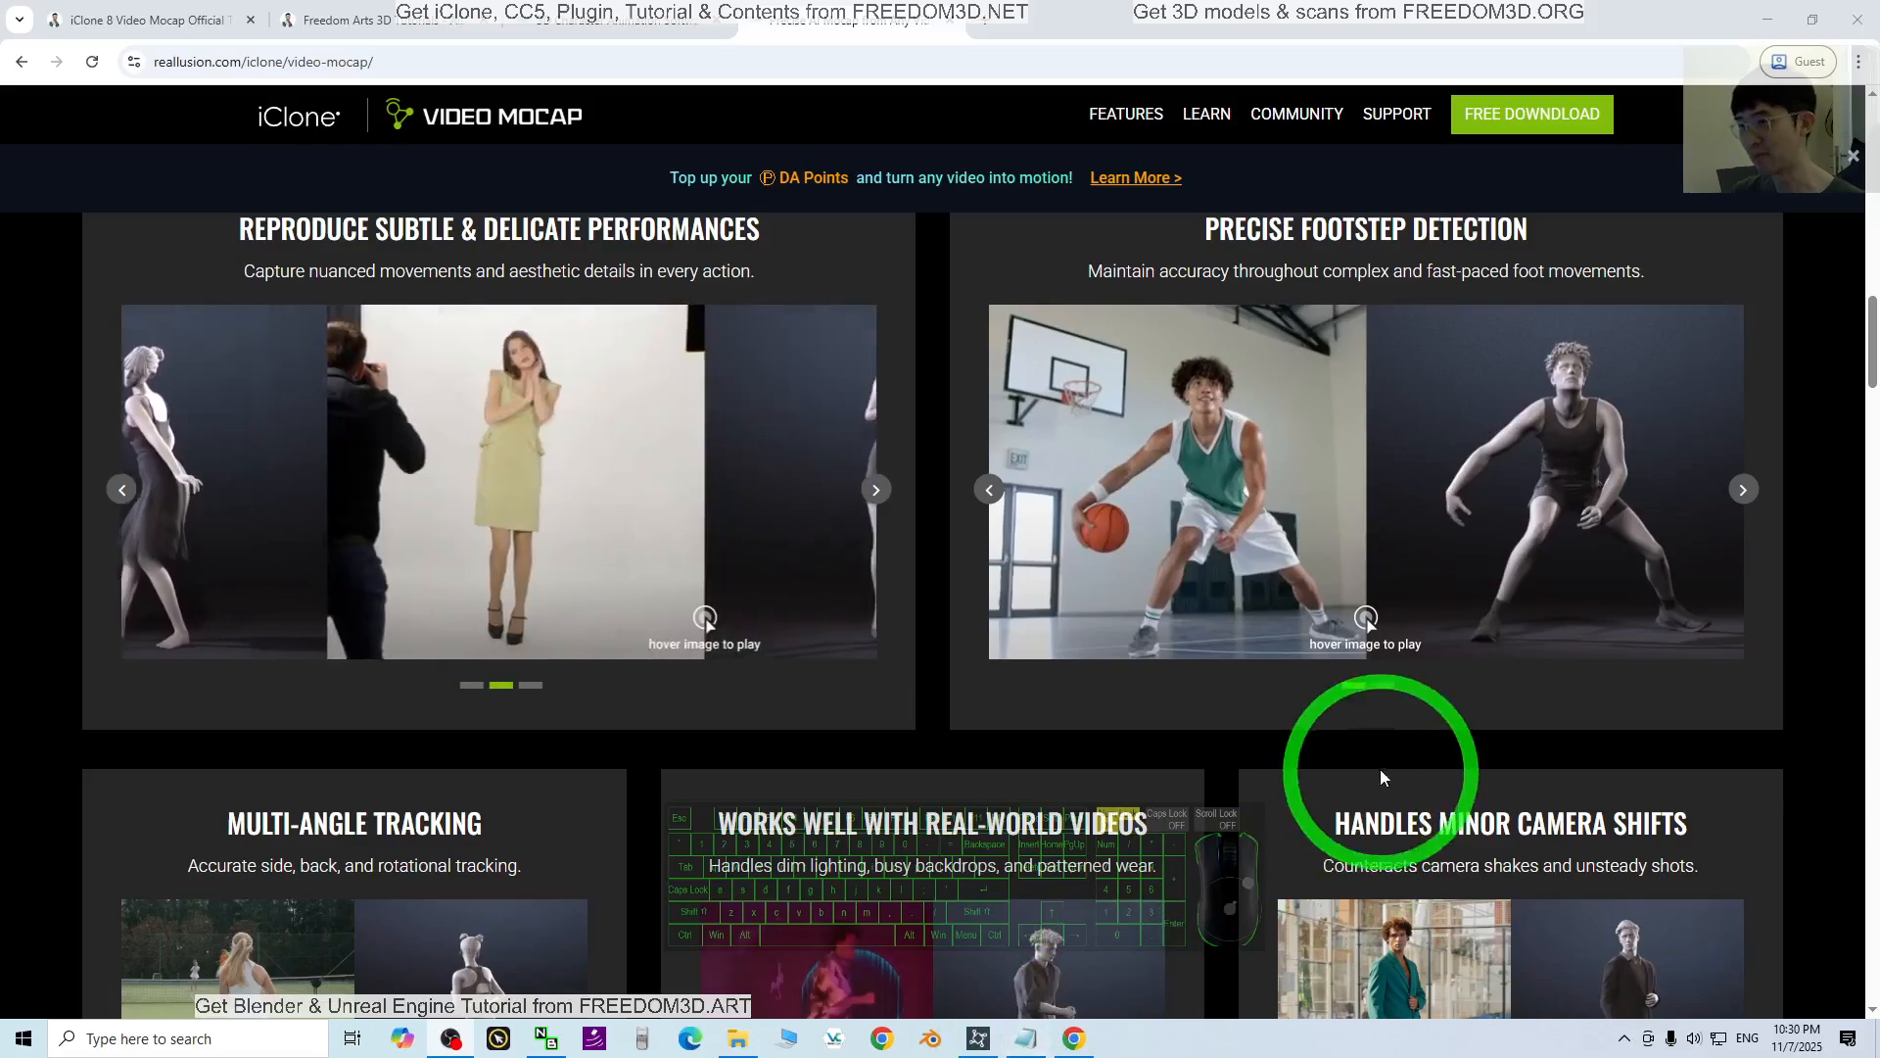
scroll("up", 3)
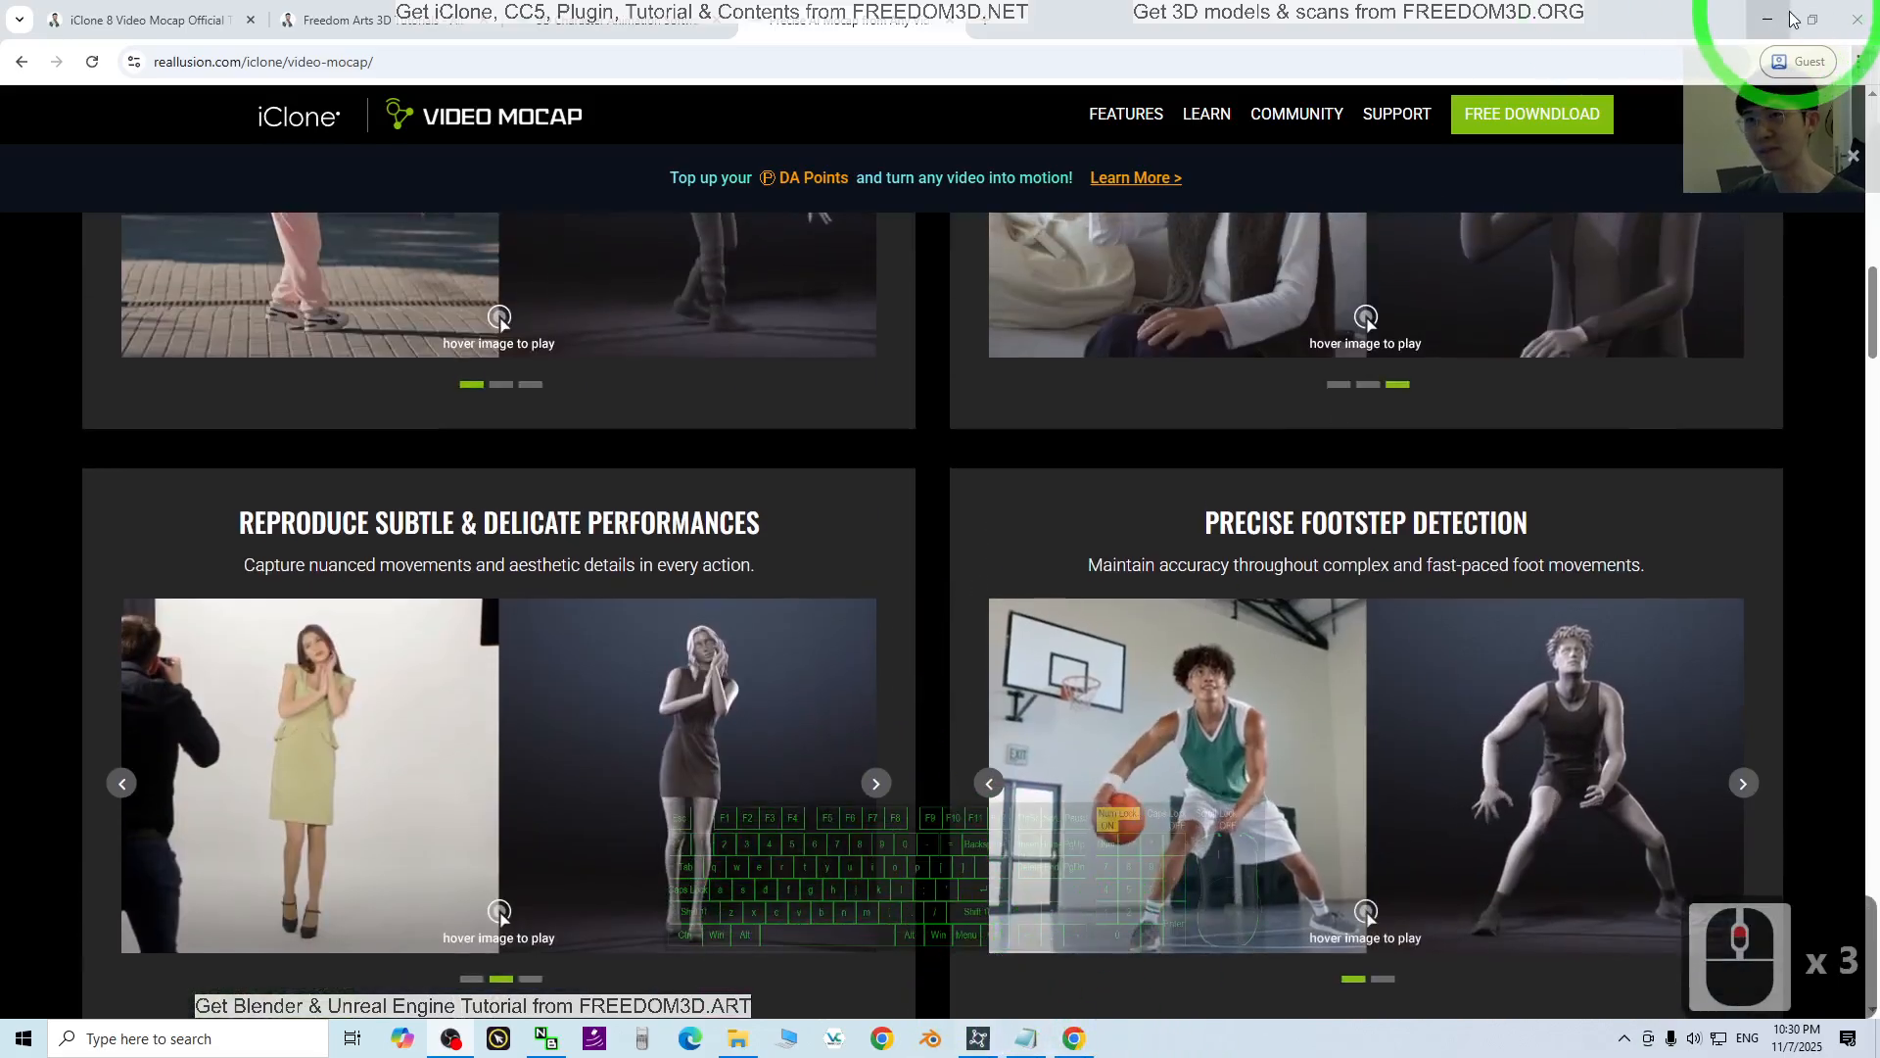
left_click(977, 1038)
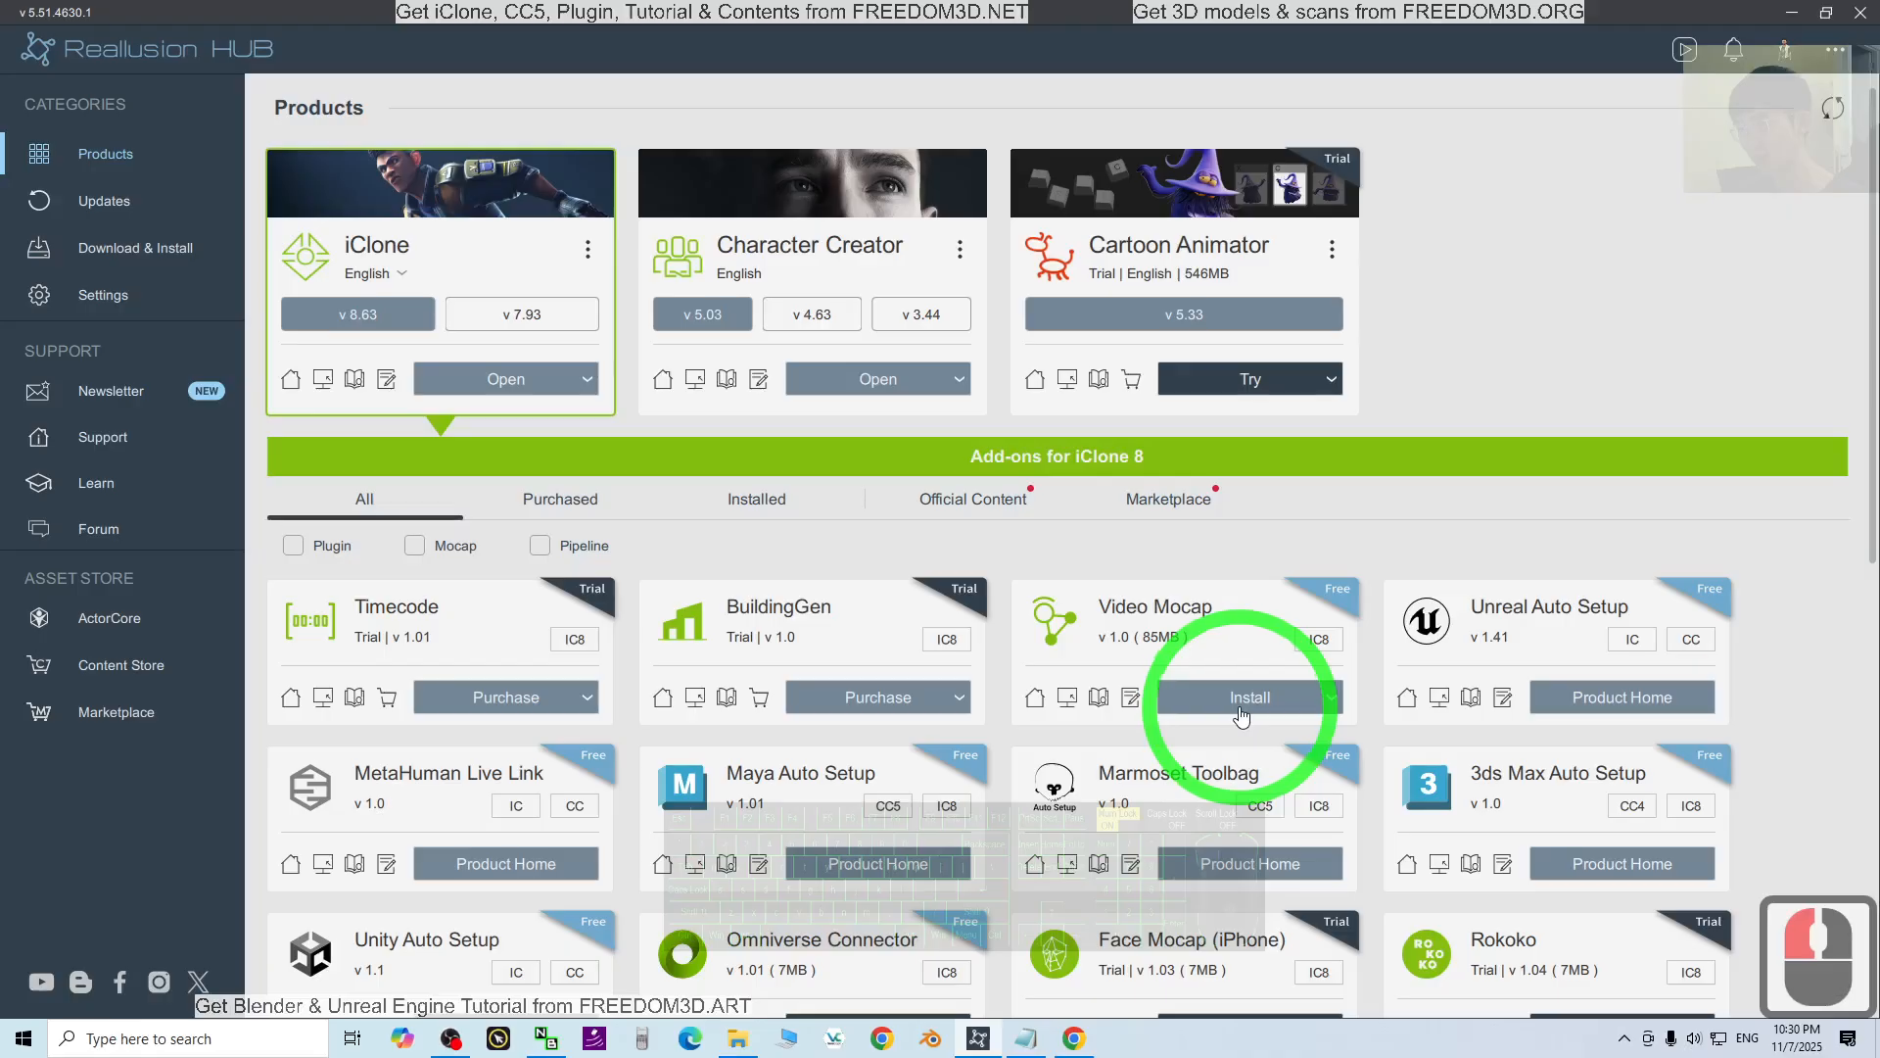
left_click(1250, 696)
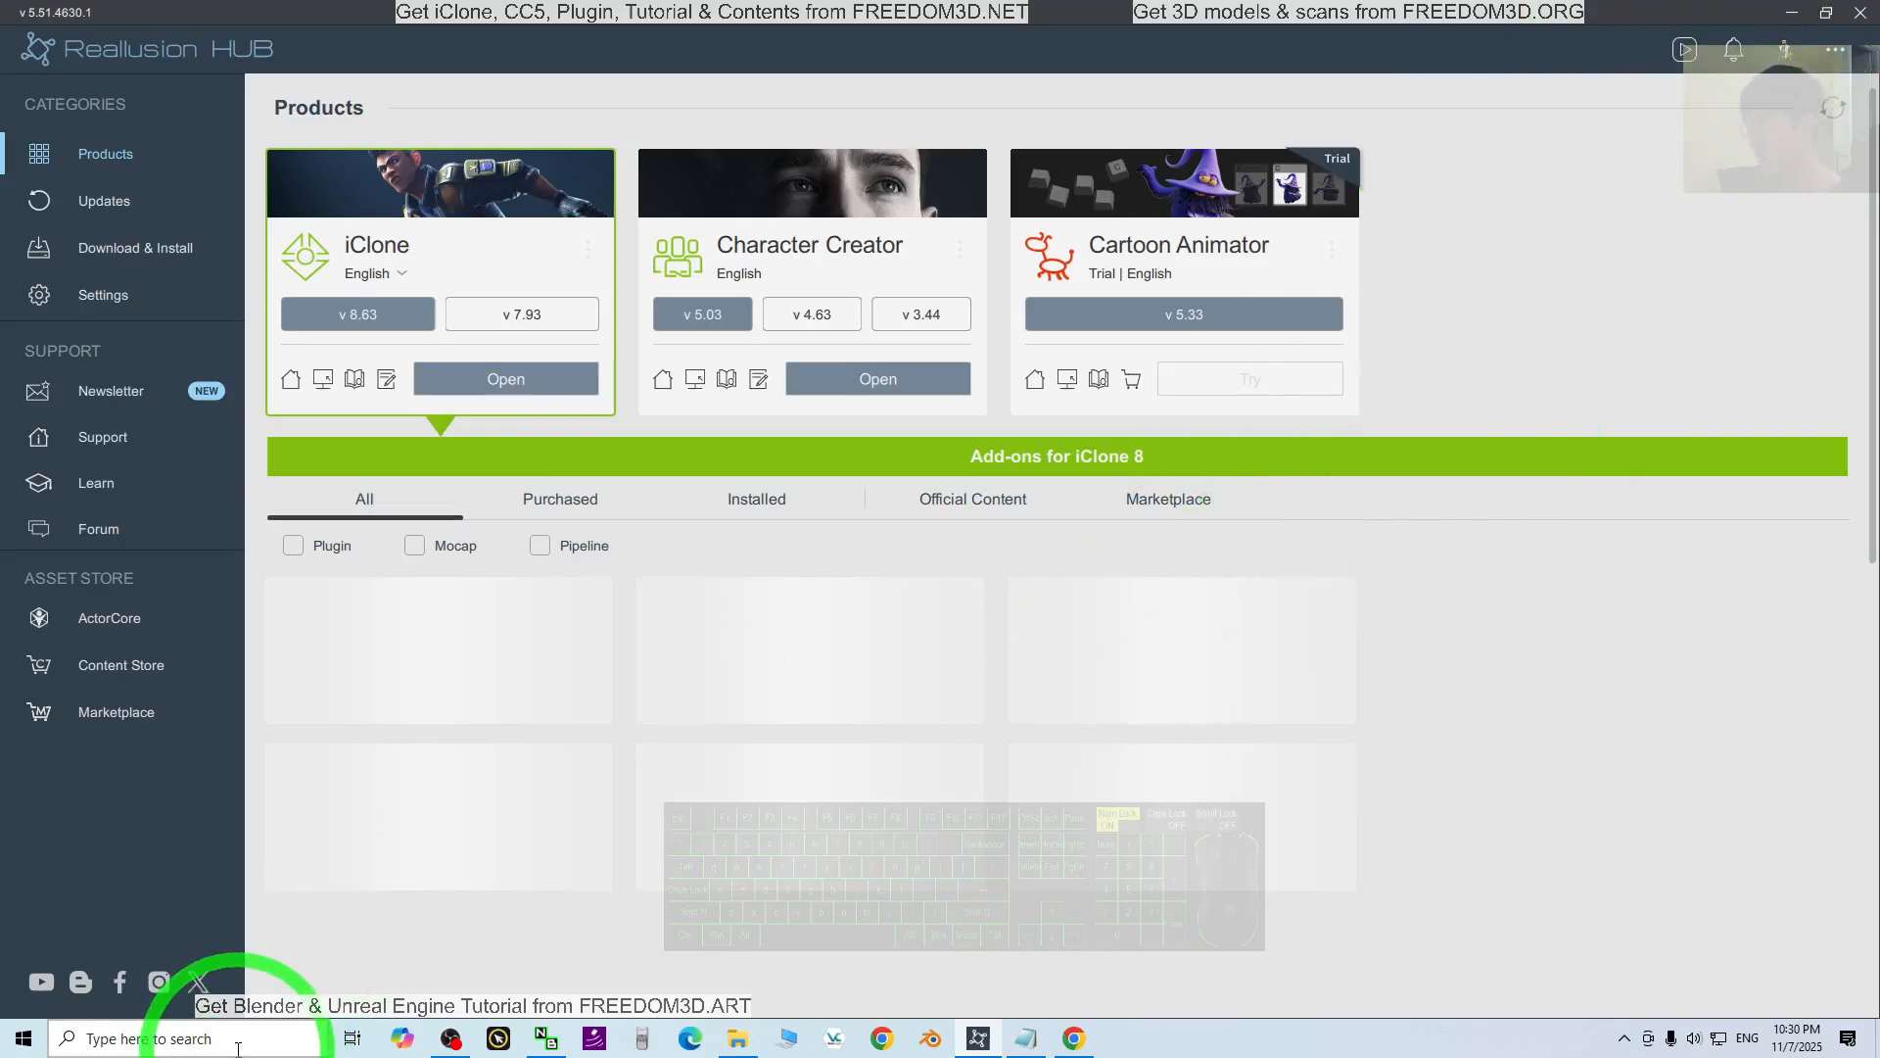
- Search 'iclone' from the taskbar to launch iClone 8
type("iclone")
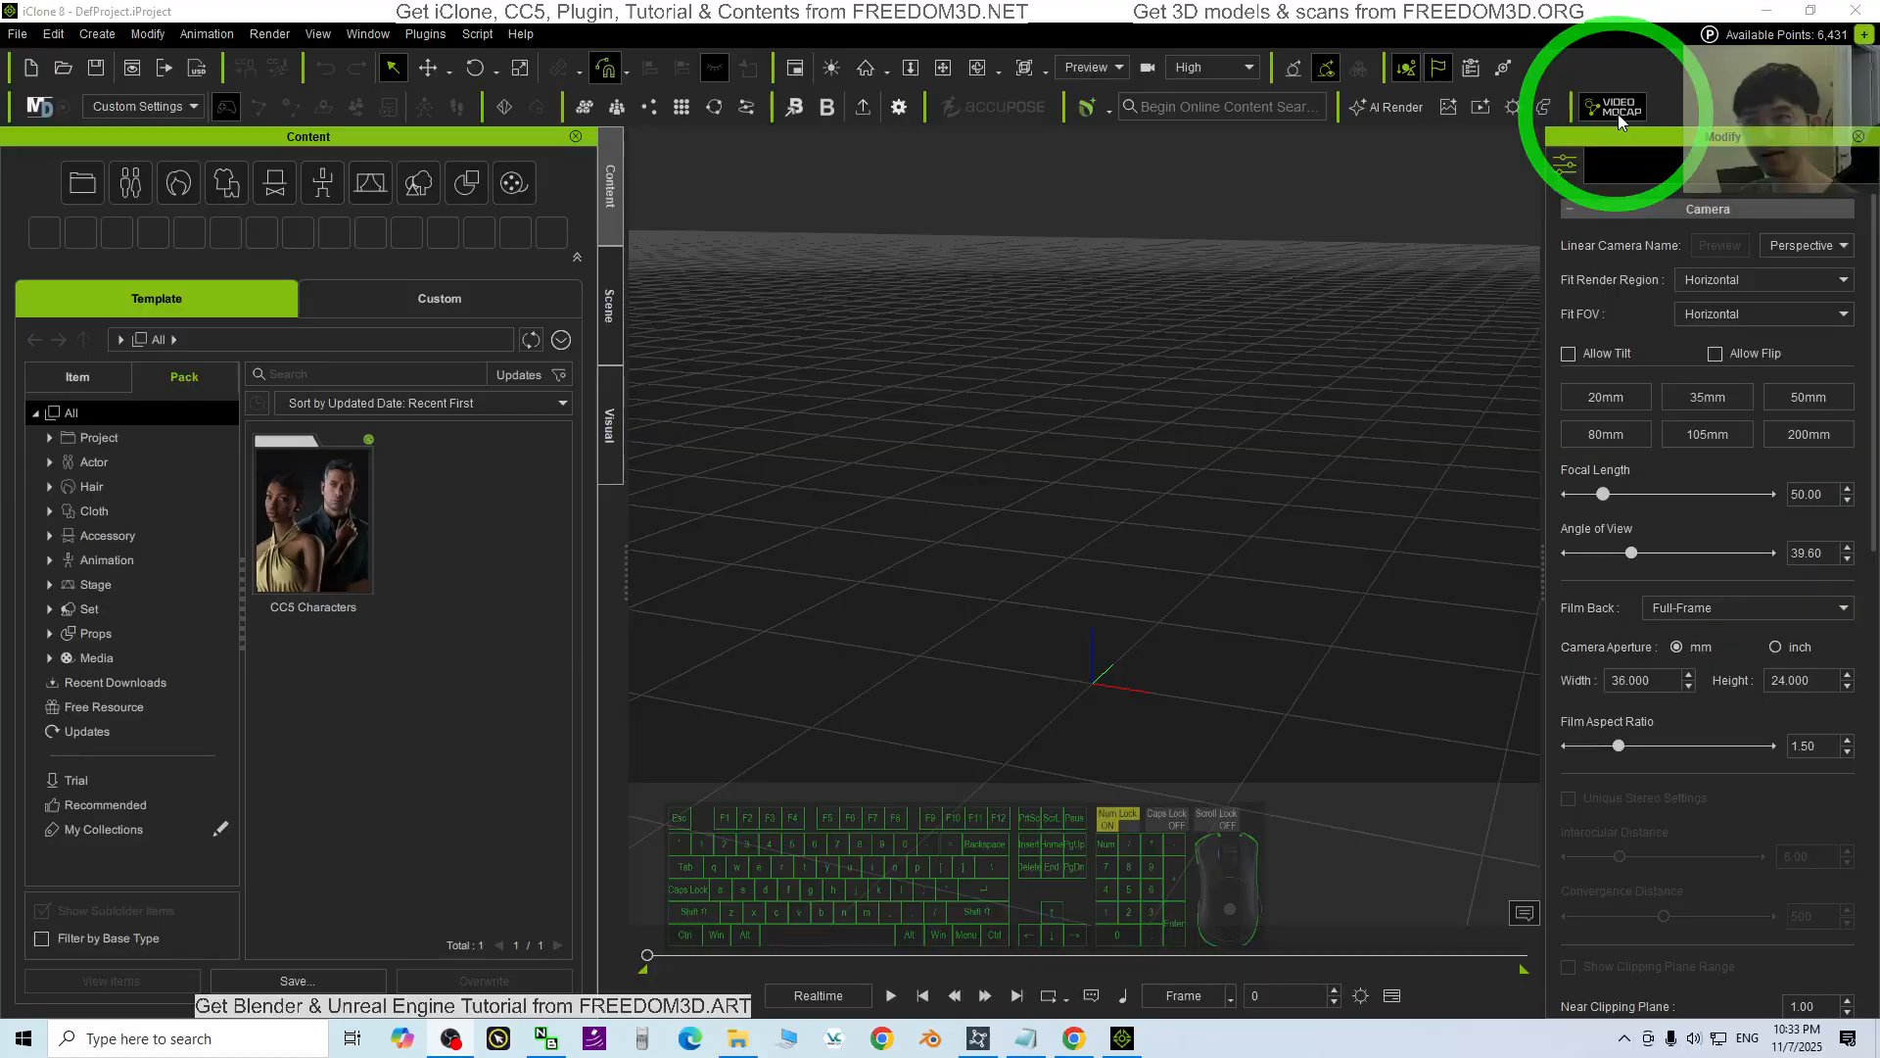
- Launch the Video Mocap plugin from the iClone 8 toolbar
left_click(1612, 106)
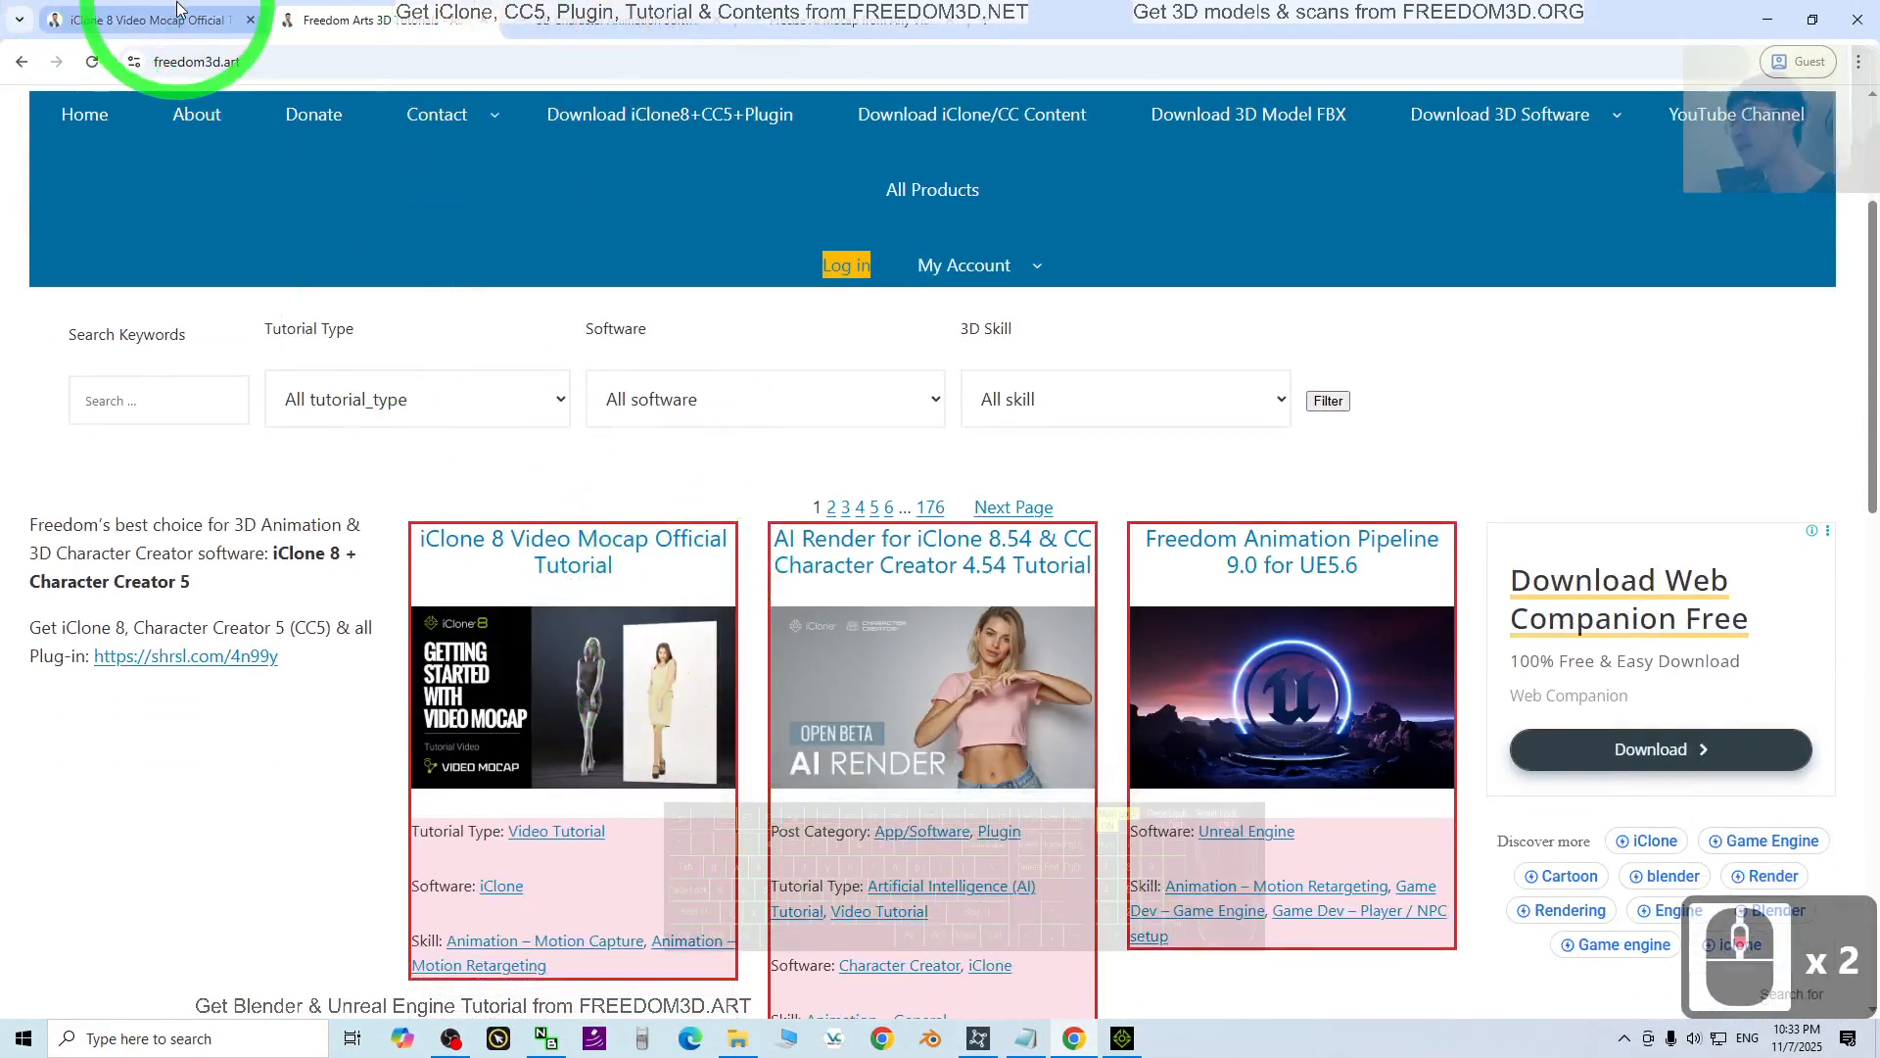
- Open the 'iClone 8 Video Mocap Official Tutorial' post, highlight its title, and browse the embedded videos
left_click(572, 551)
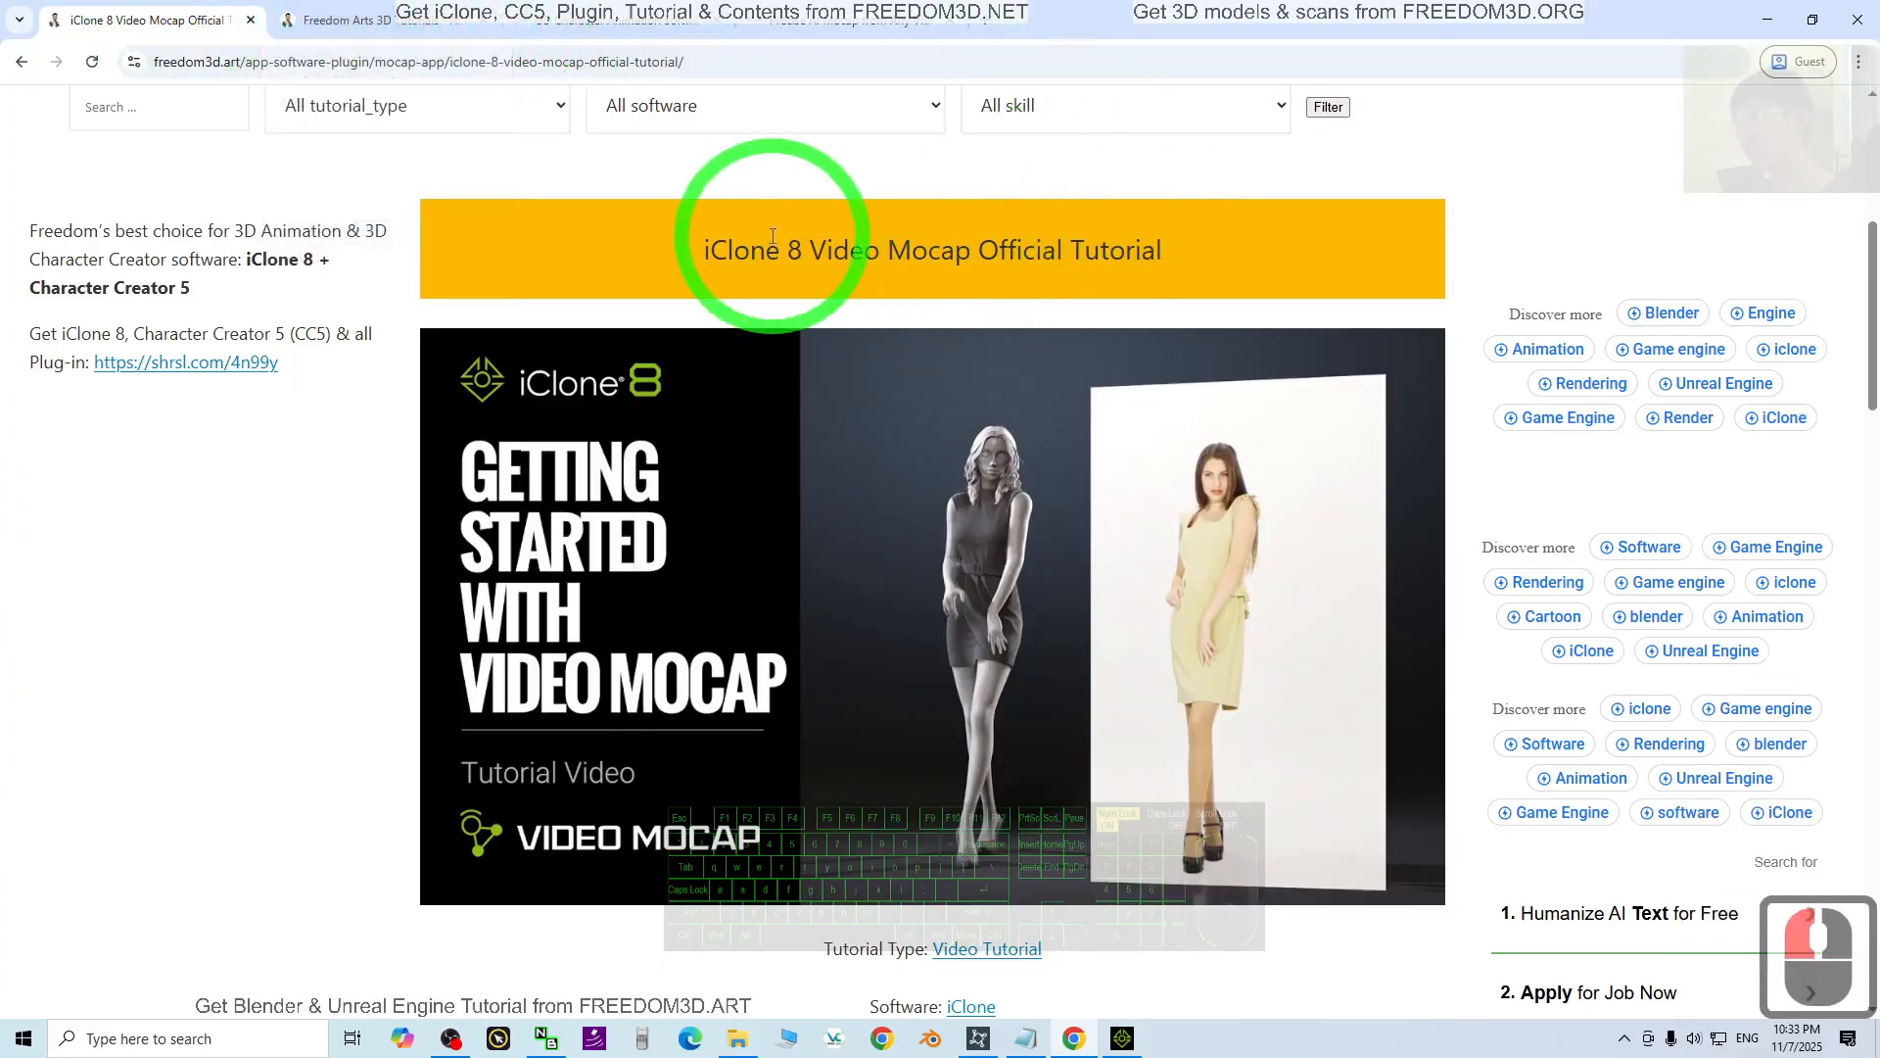
left_click_drag(707, 250, 936, 250)
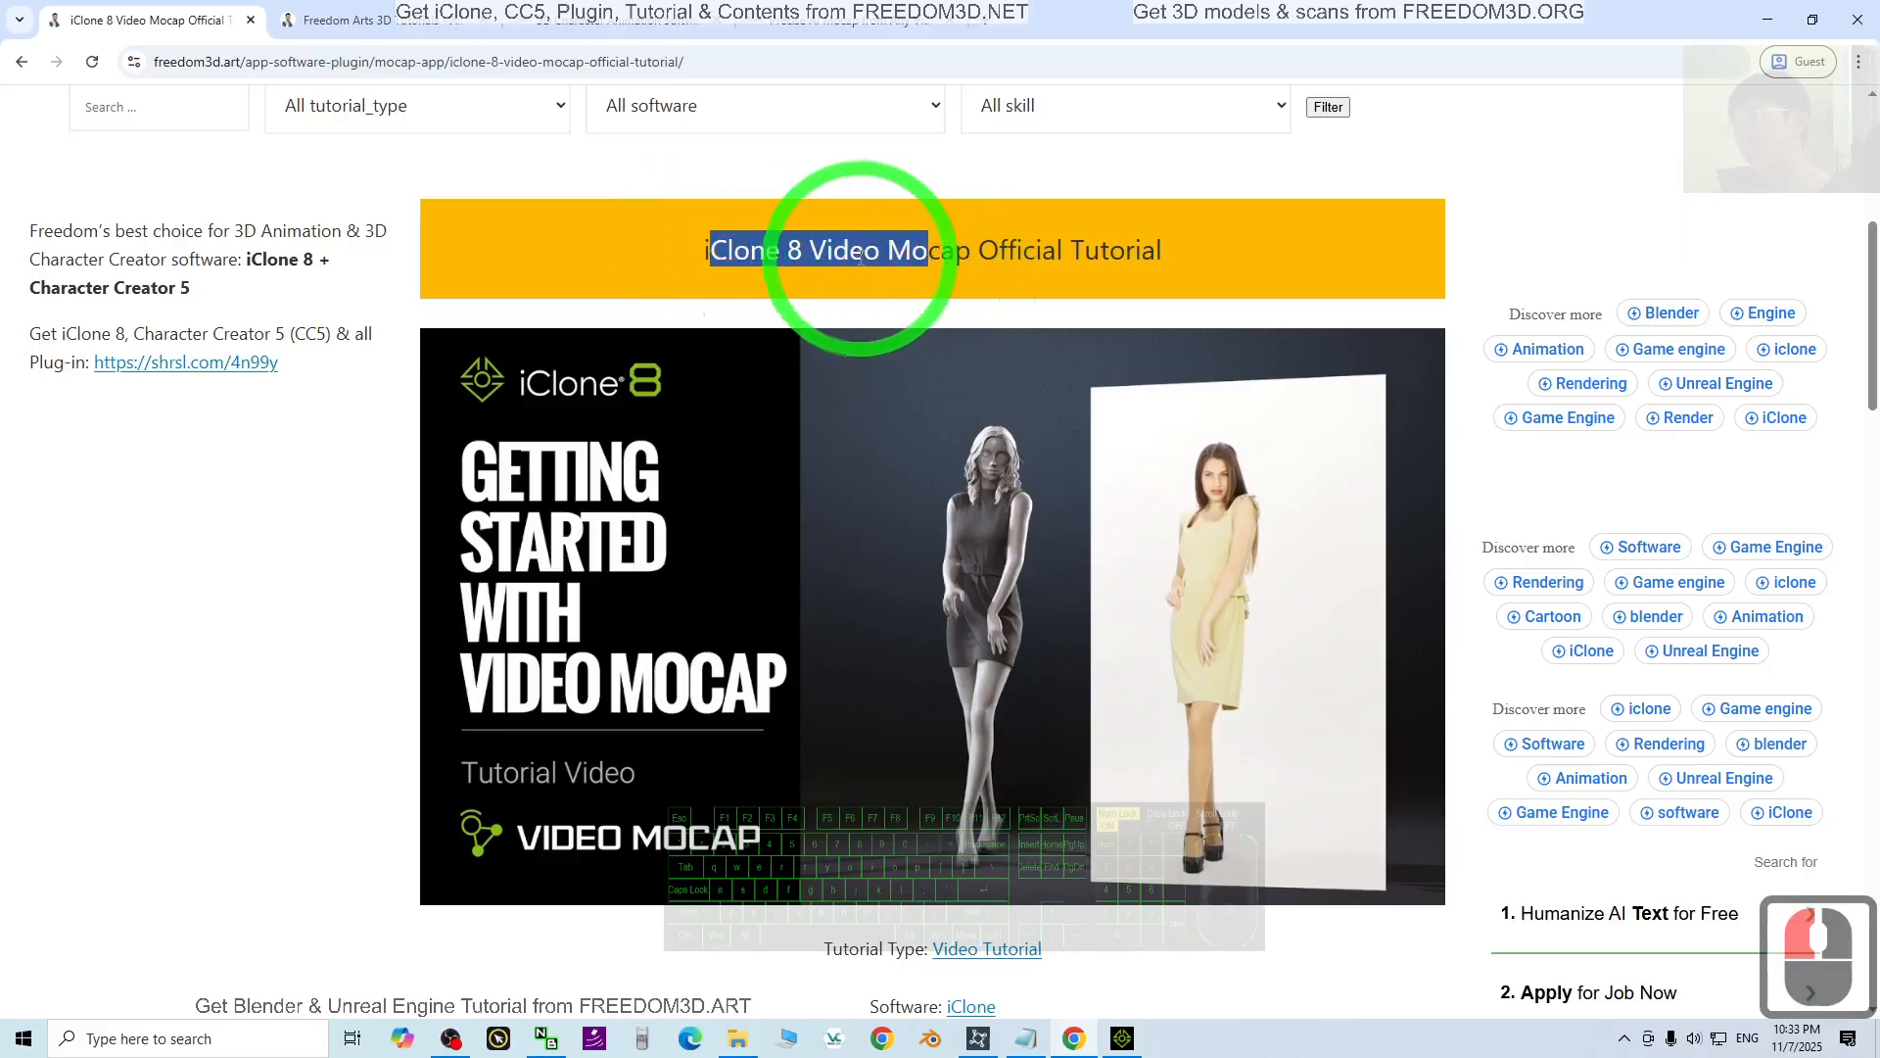
scroll("down", 3)
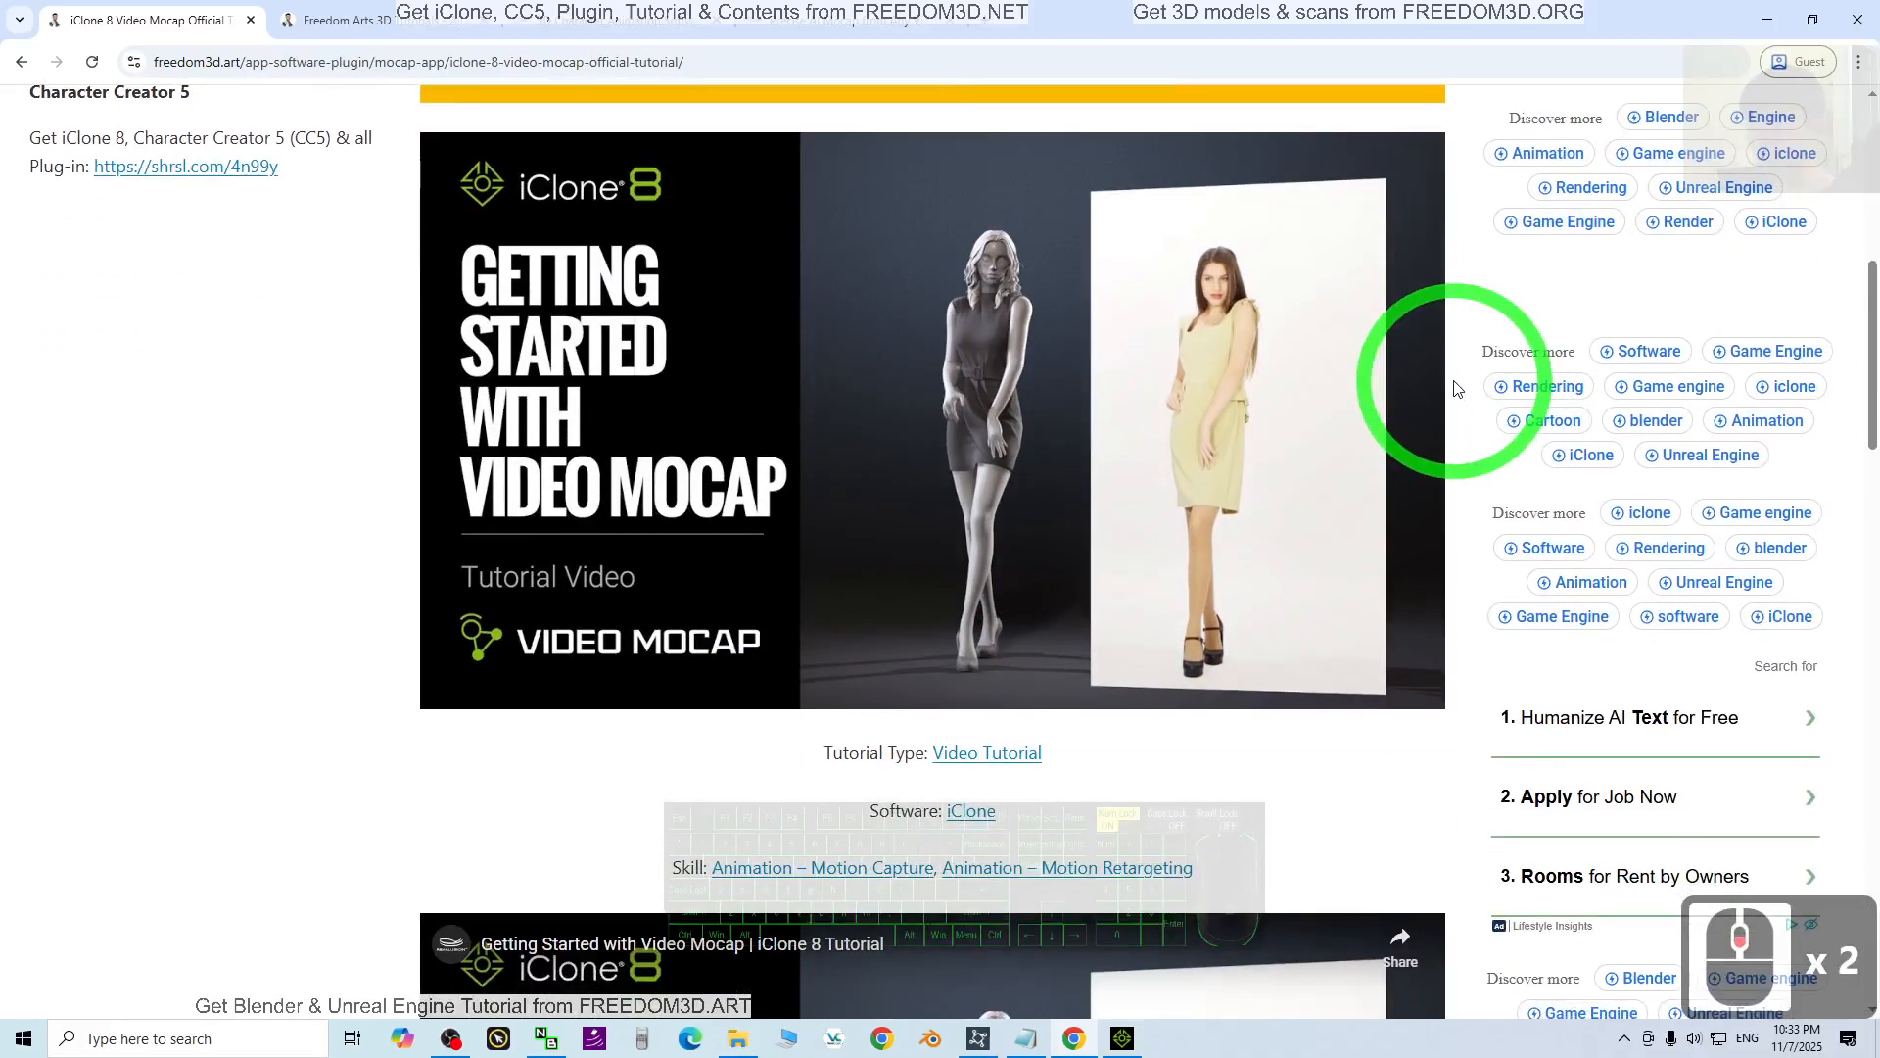
scroll("down", 3)
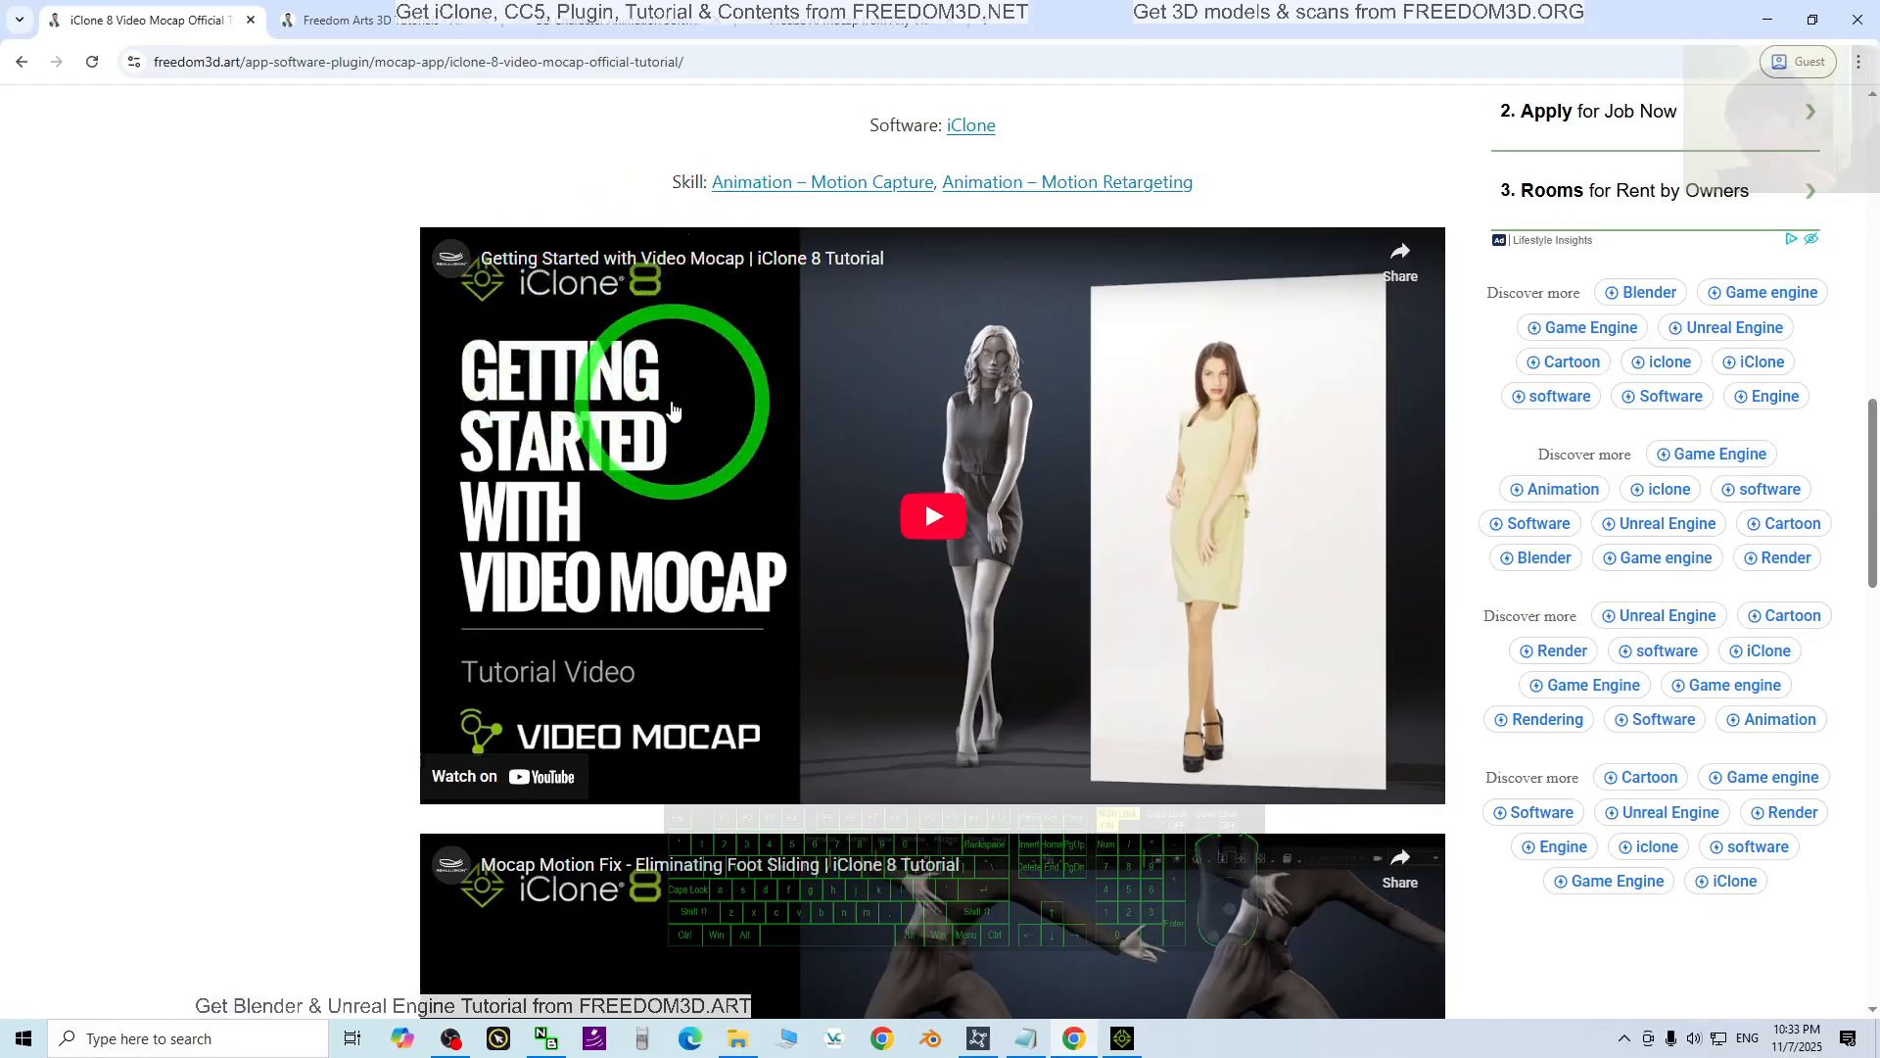
scroll("down", 3)
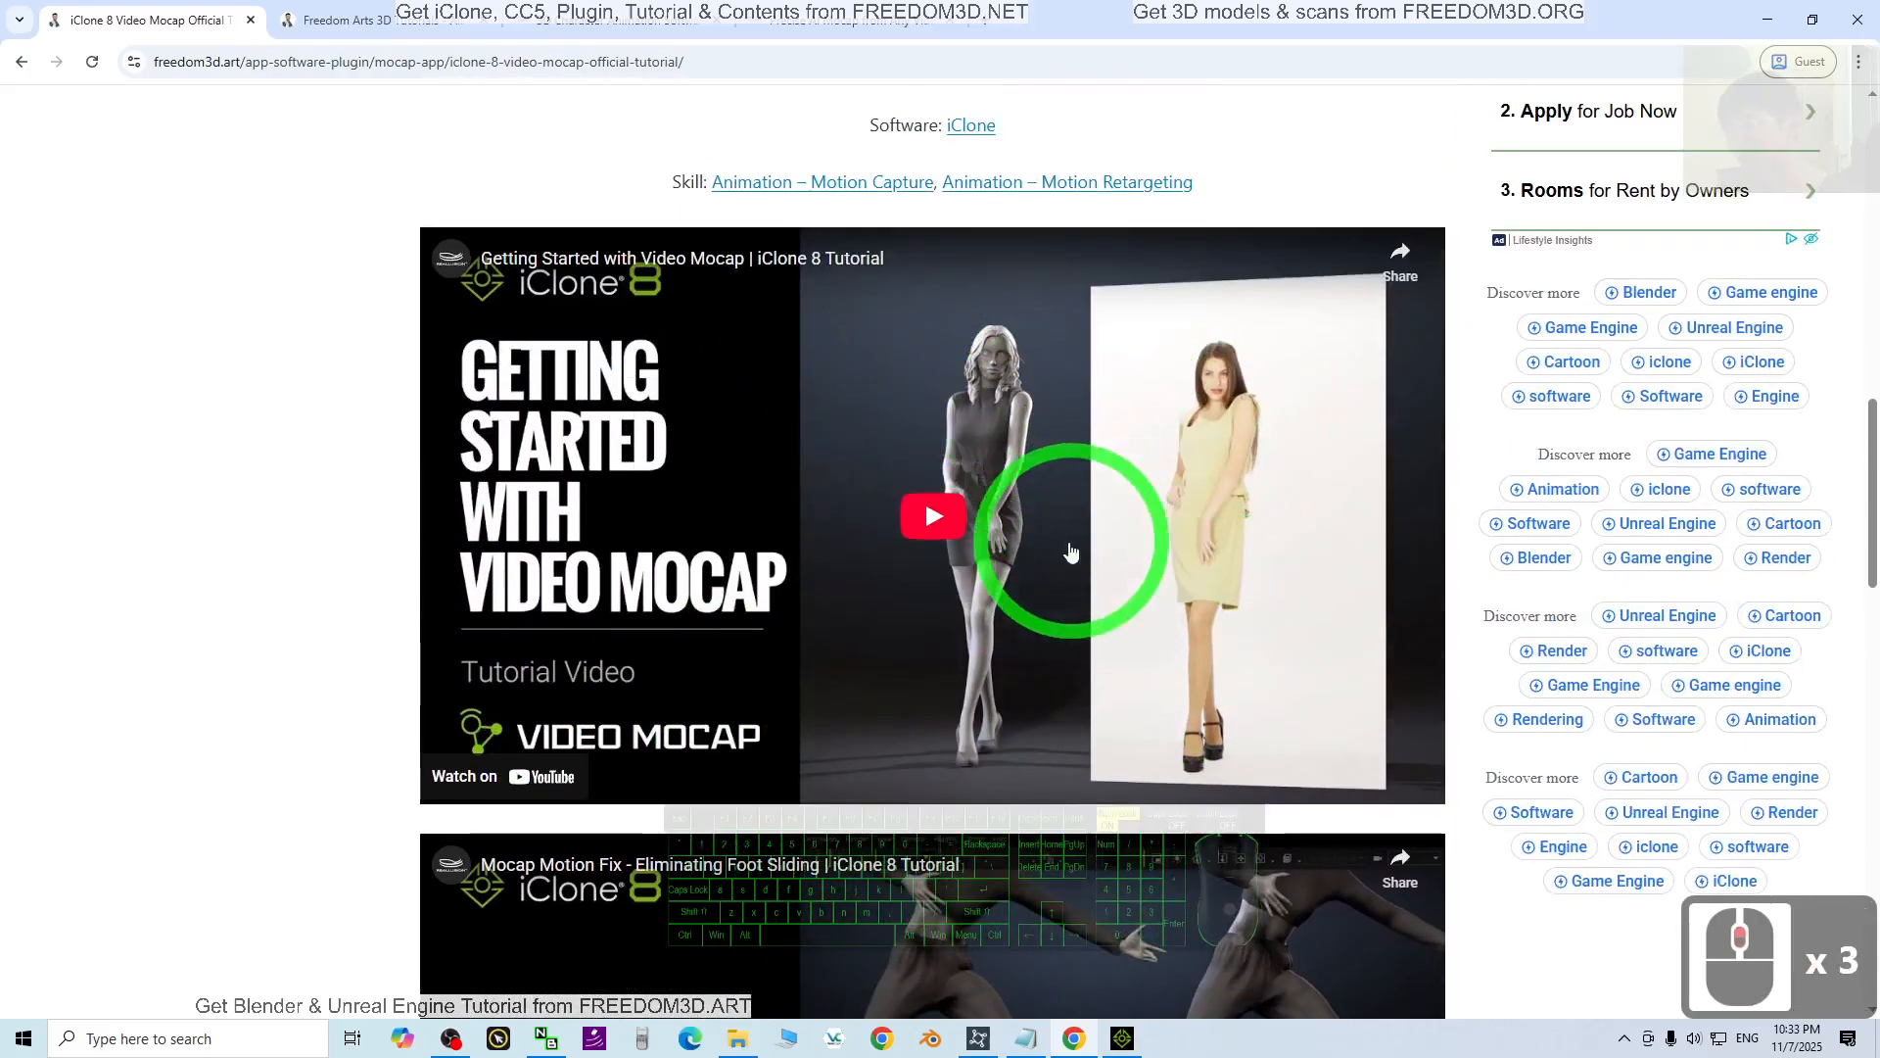
scroll("down", 3)
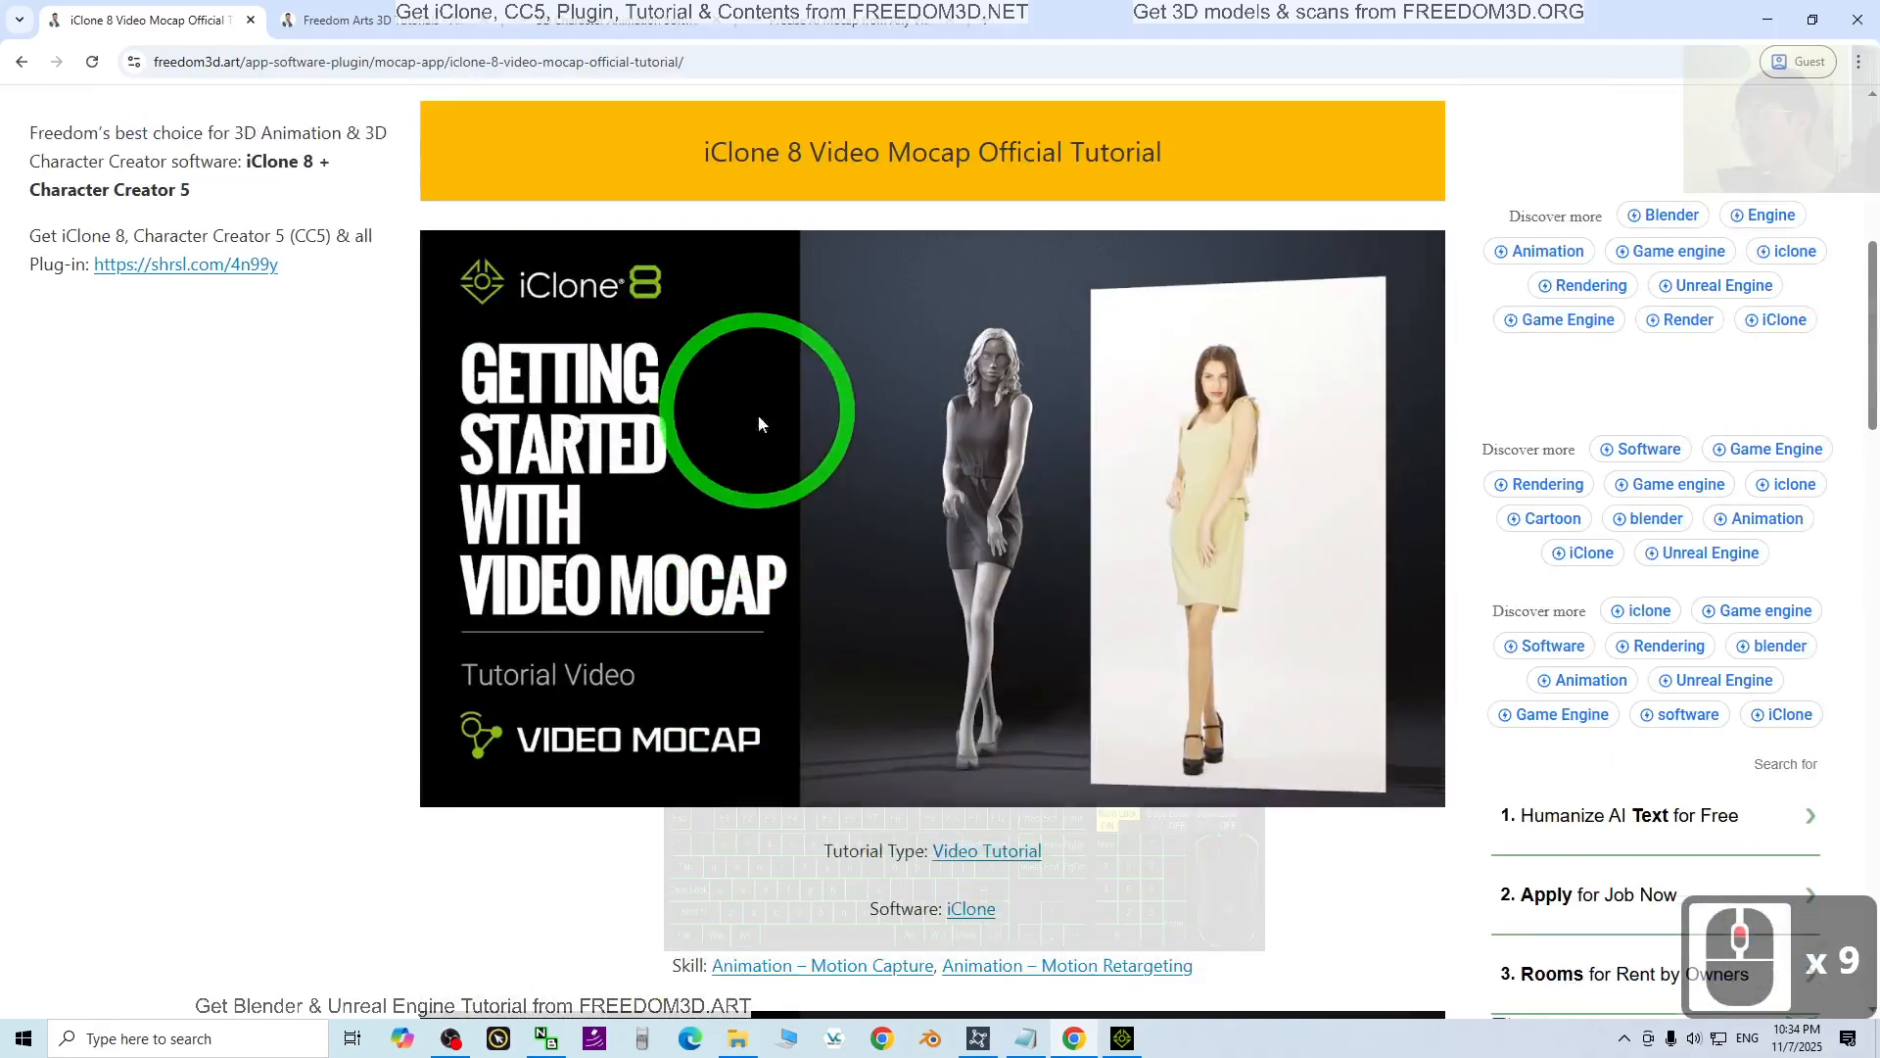
scroll("down", 3)
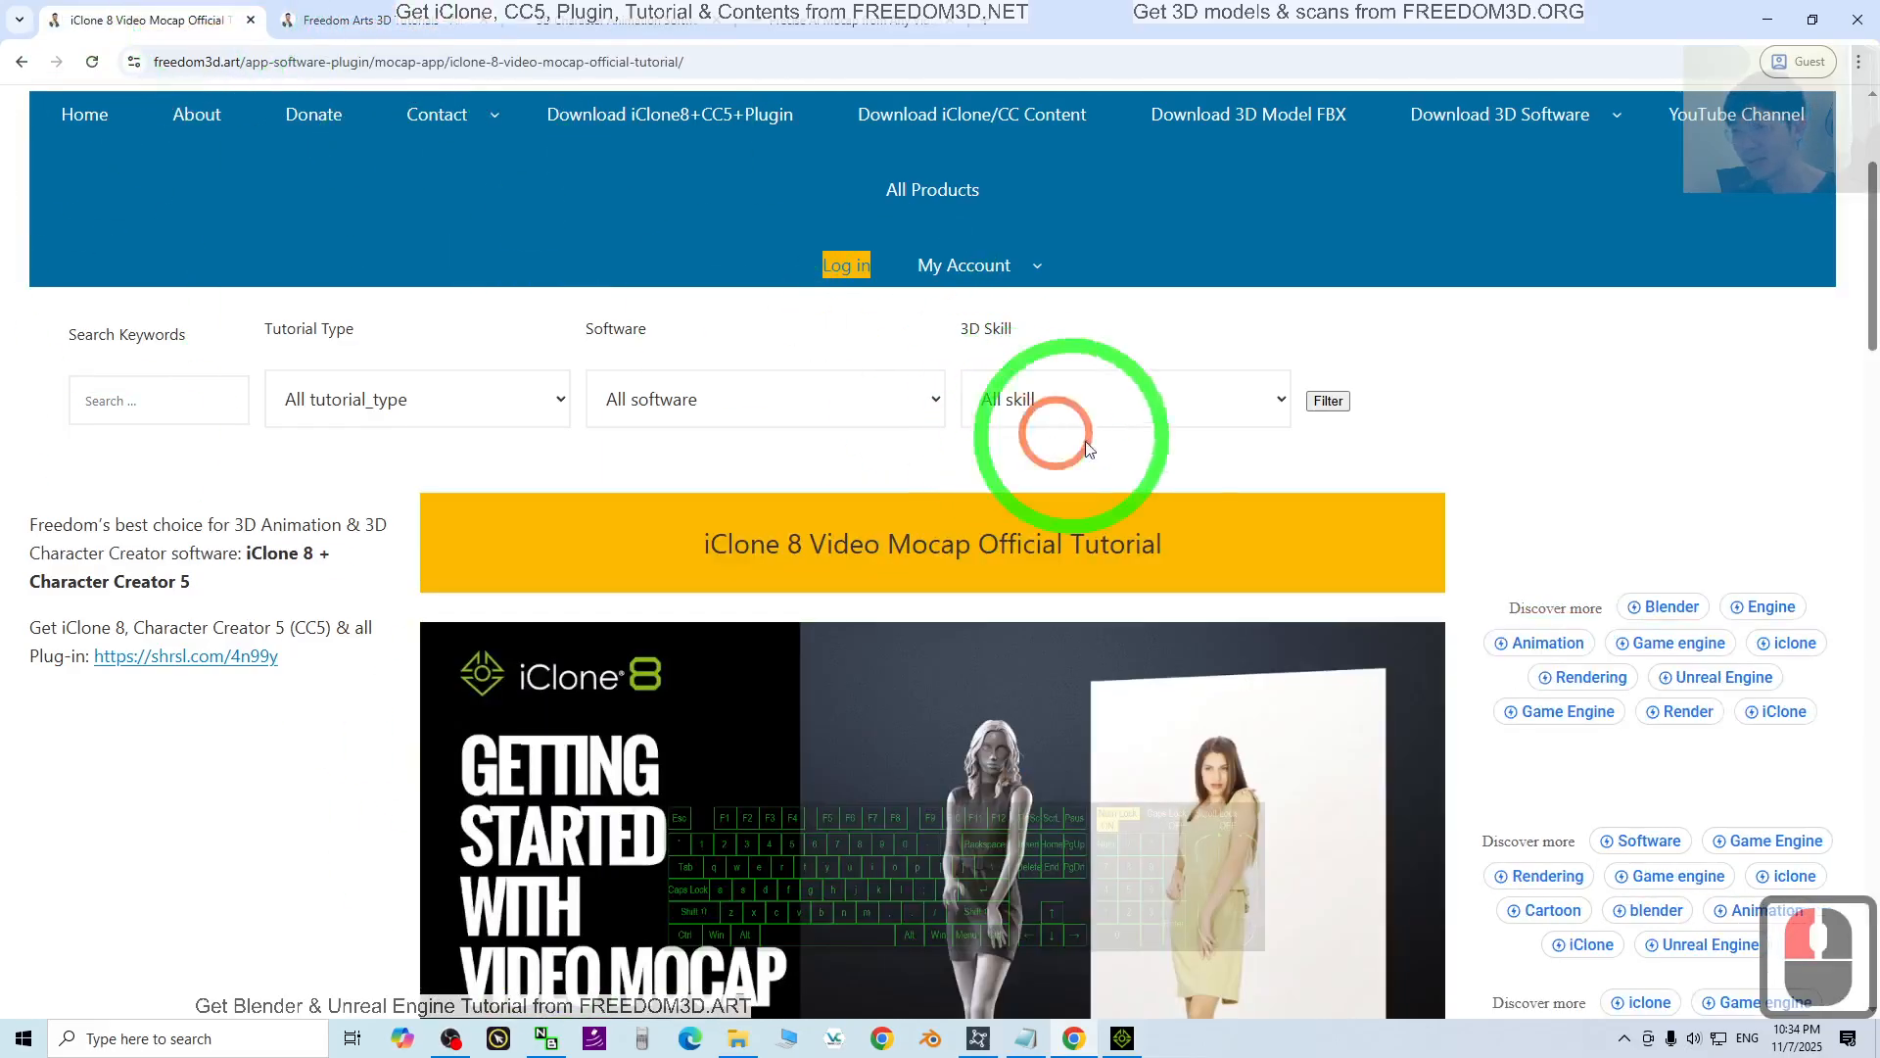
scroll("down", 3)
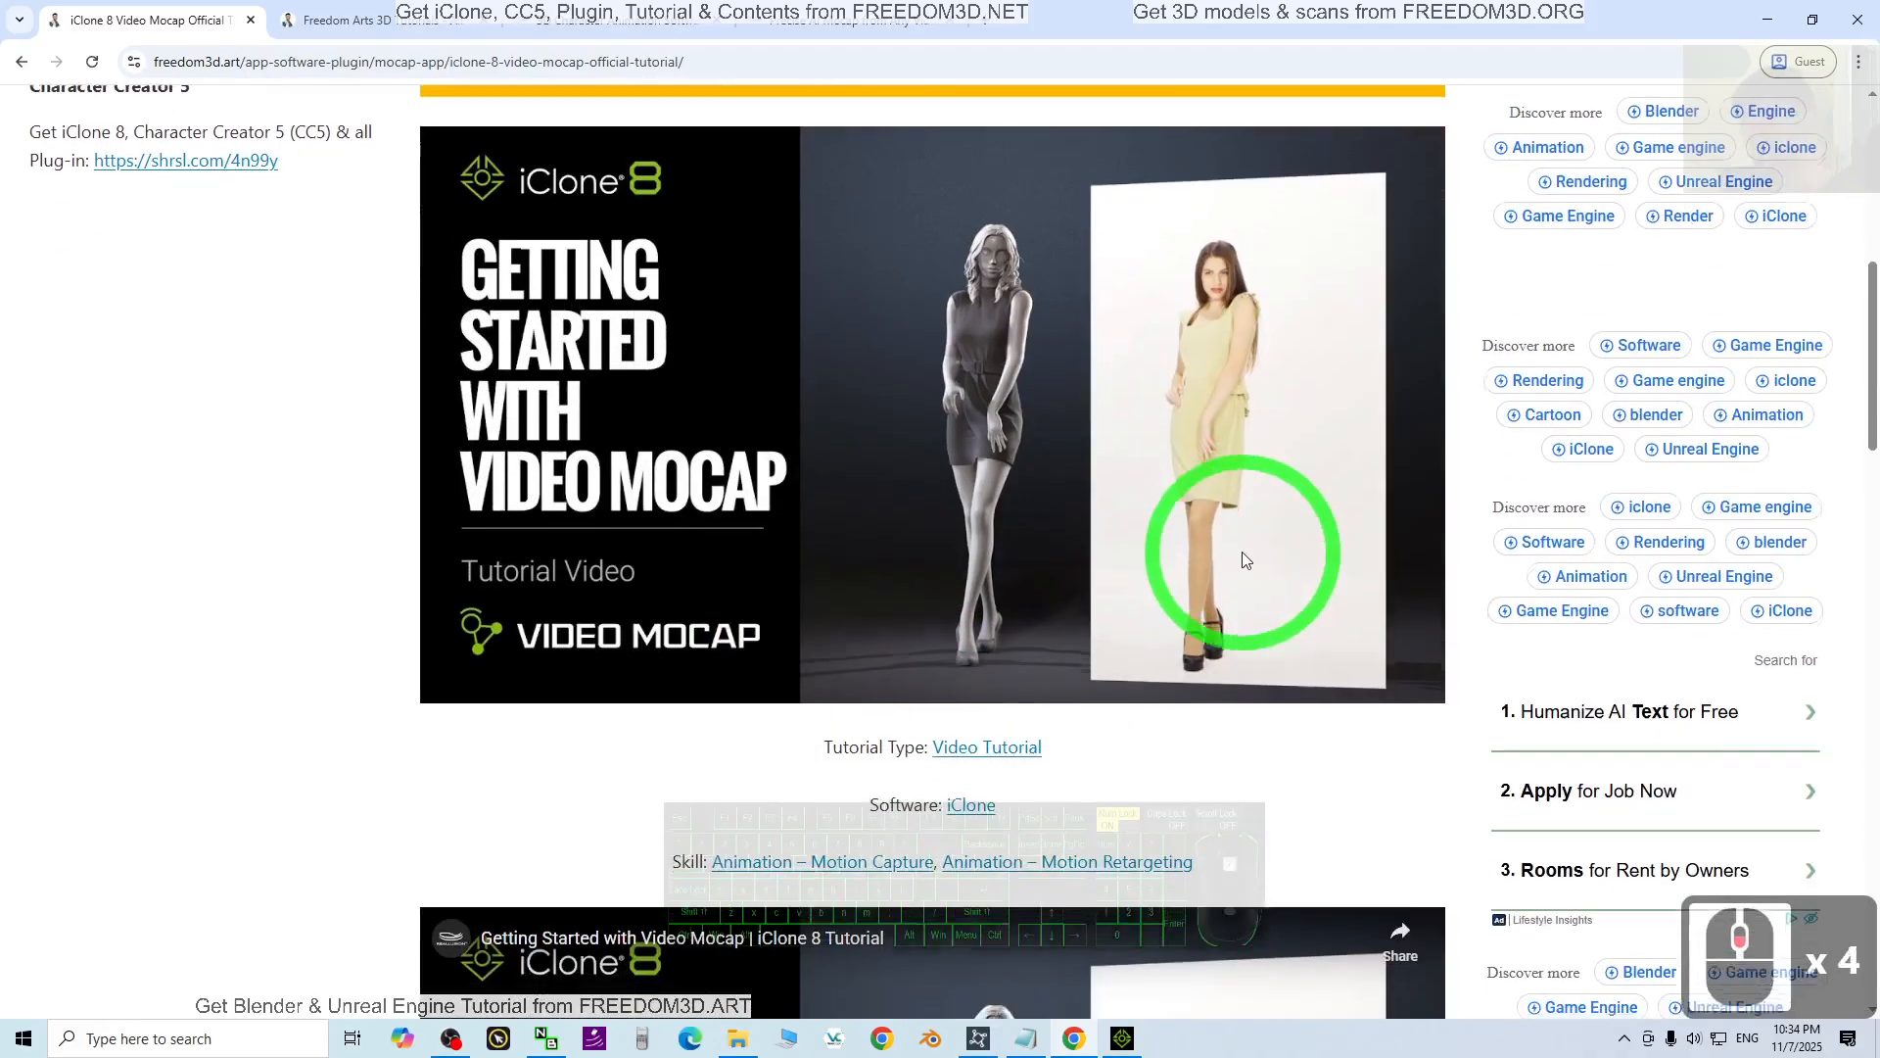
scroll("down", 3)
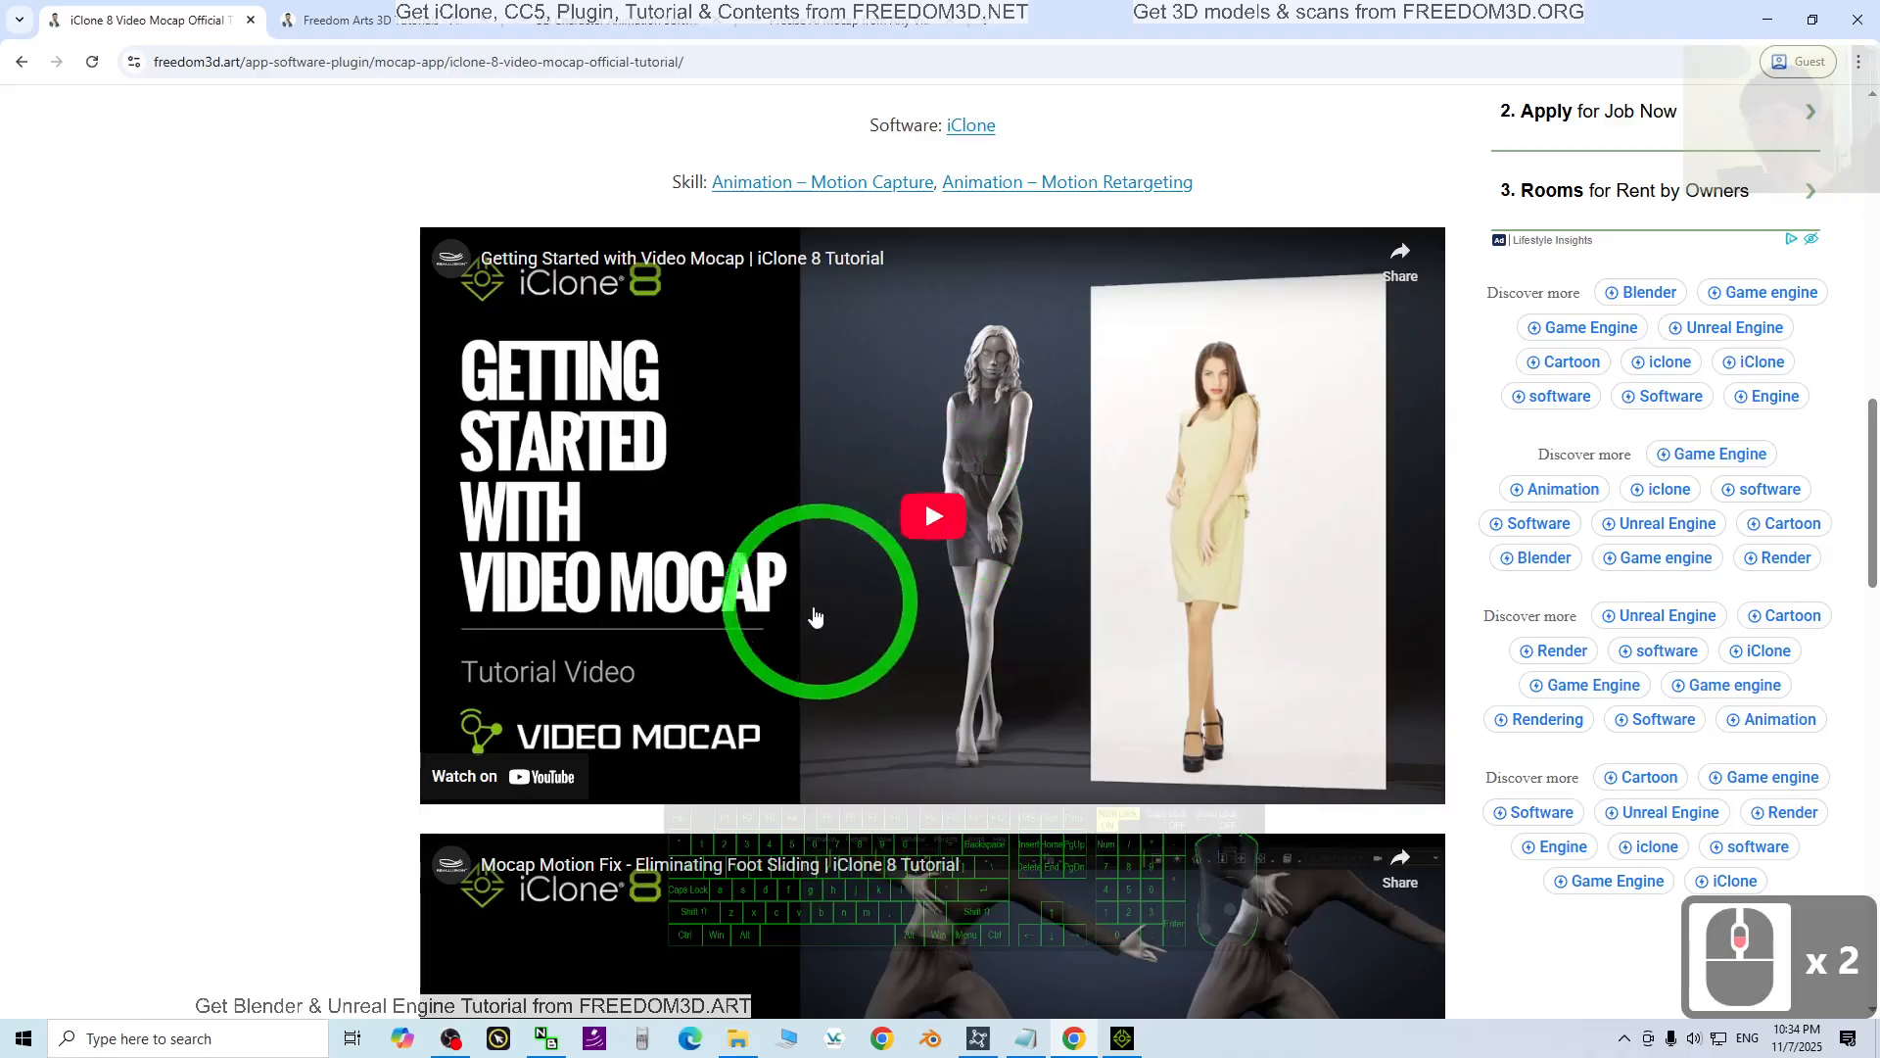
scroll("down", 3)
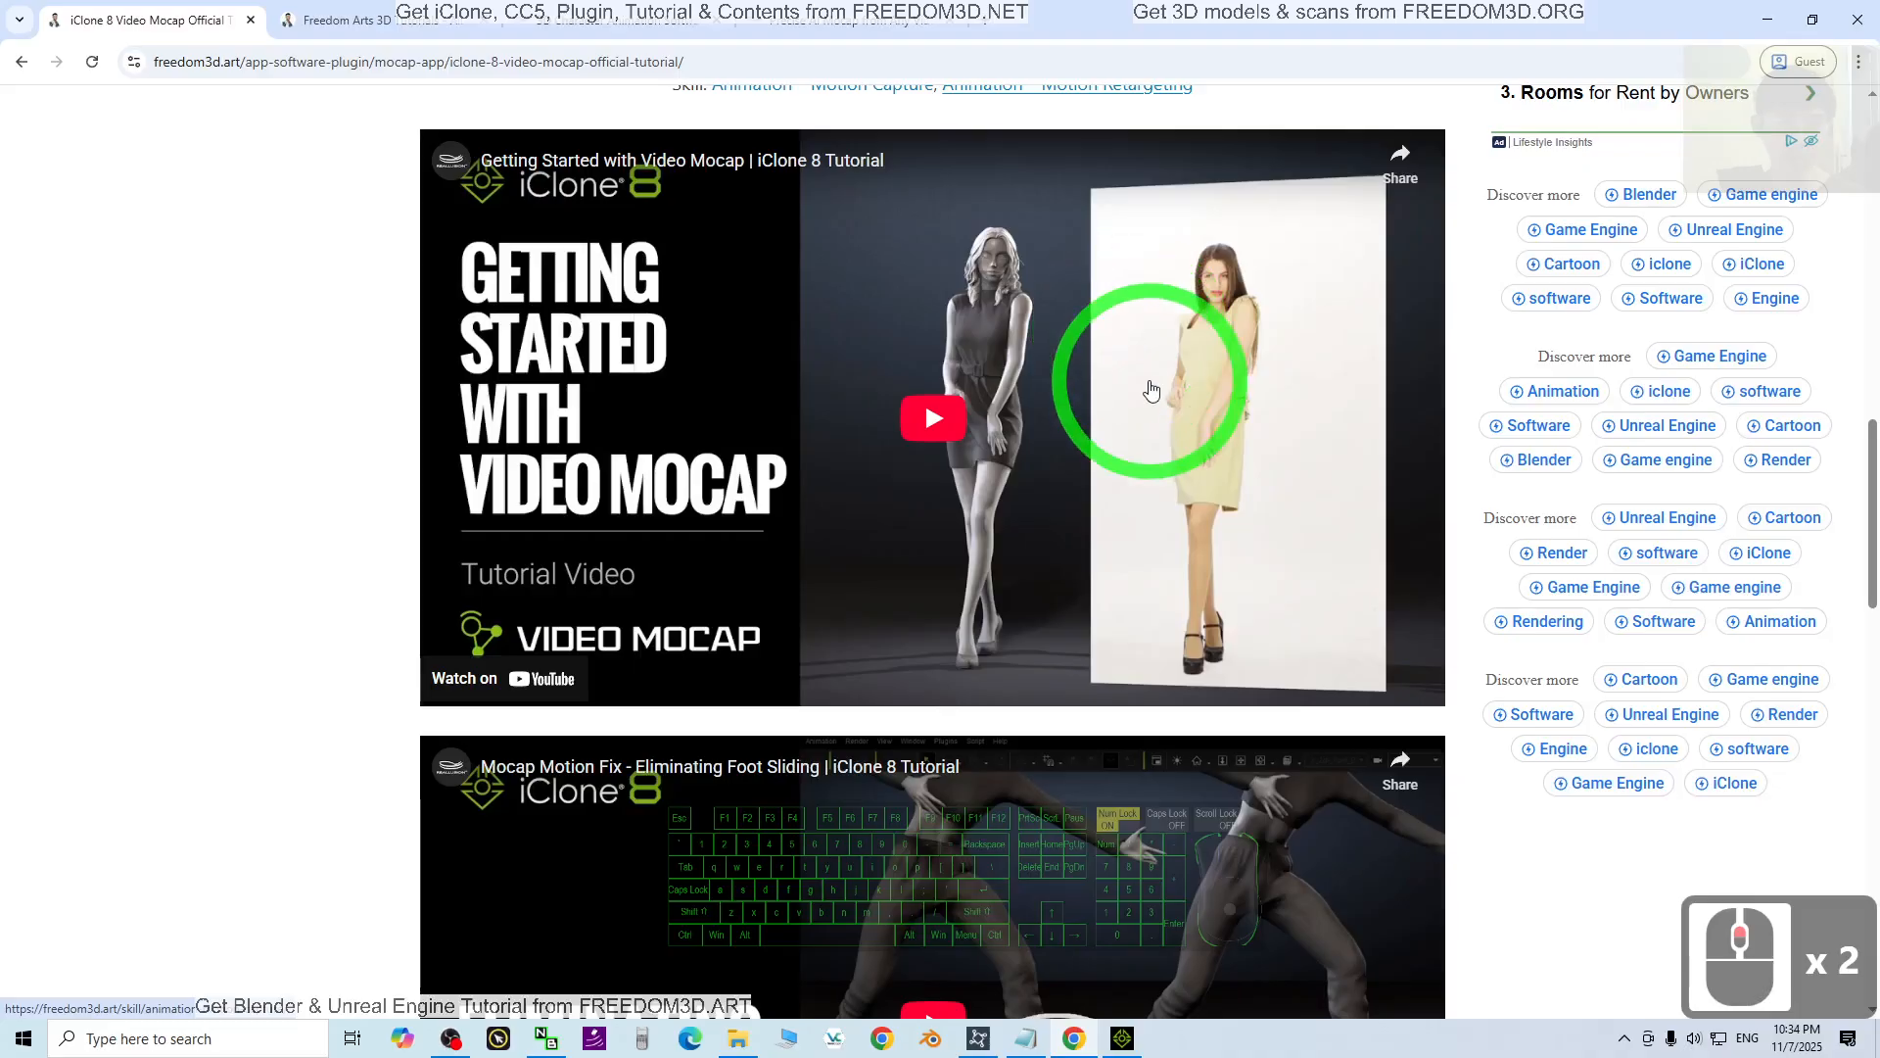
scroll("down", 3)
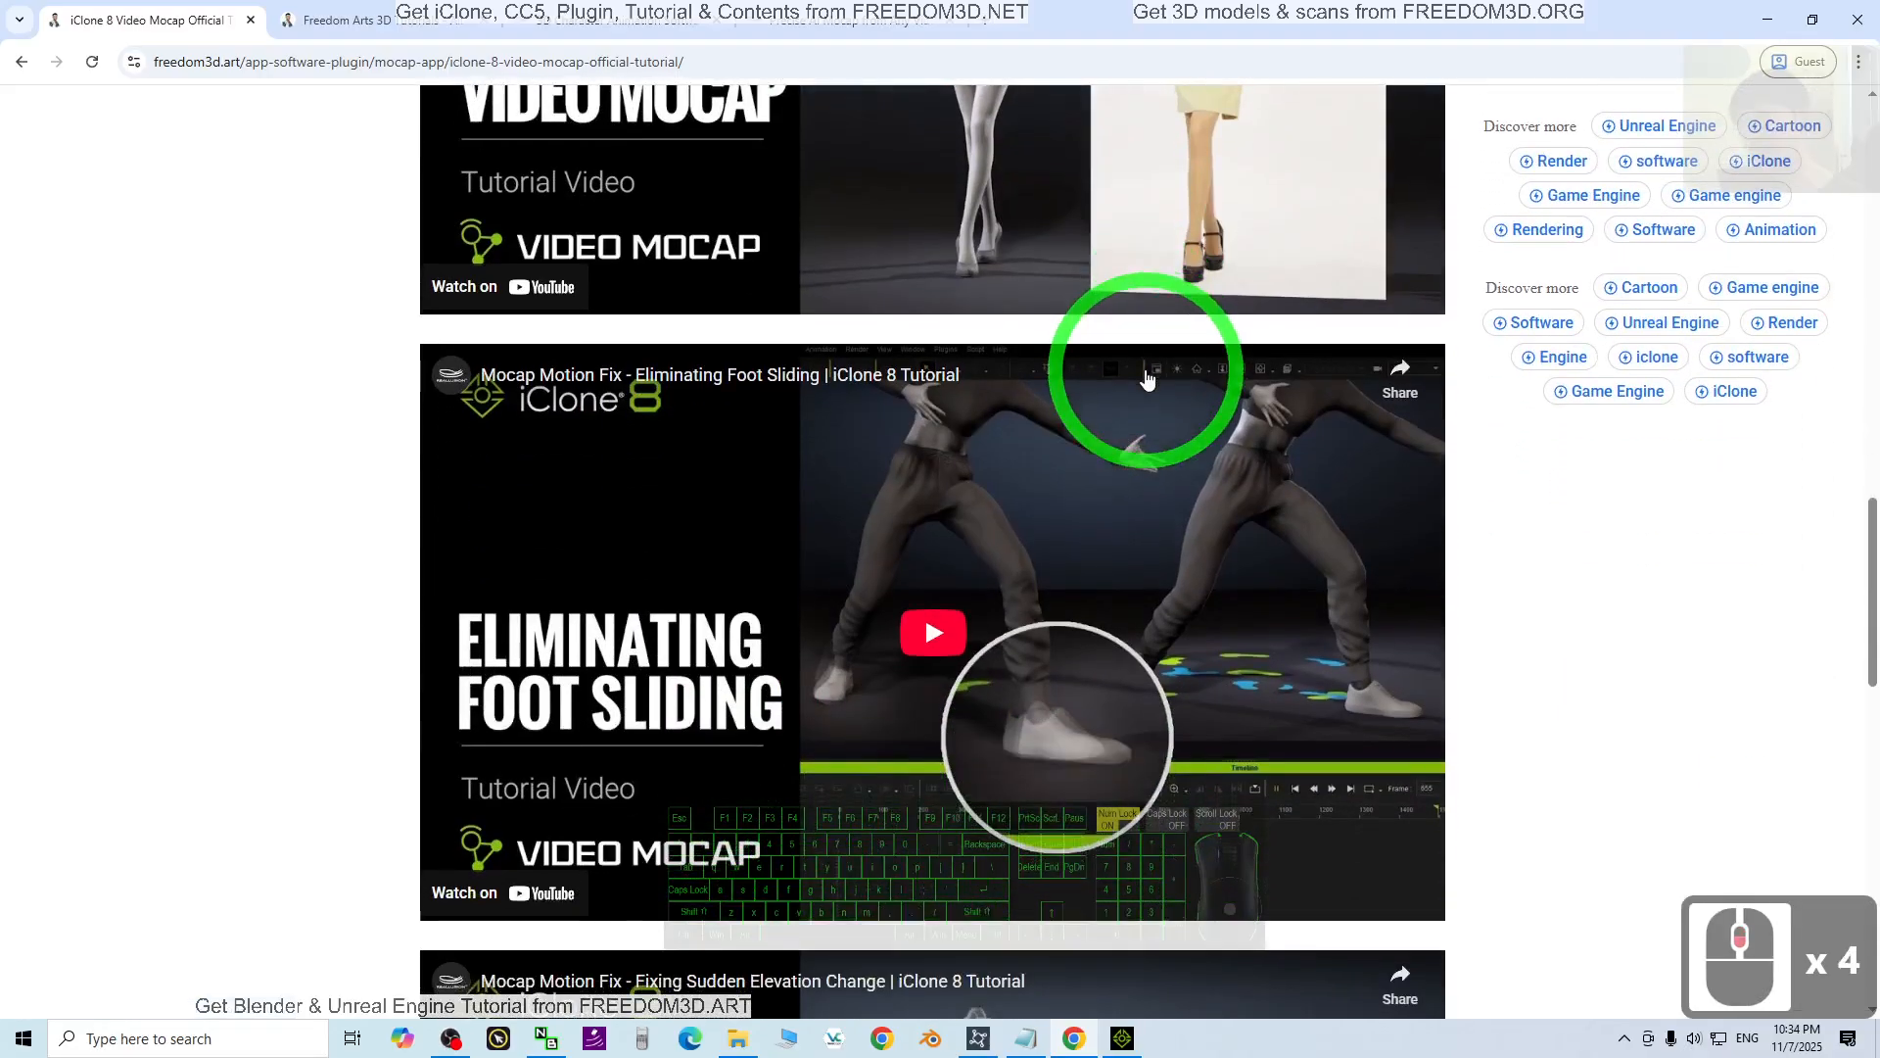
mouse_move(611, 707)
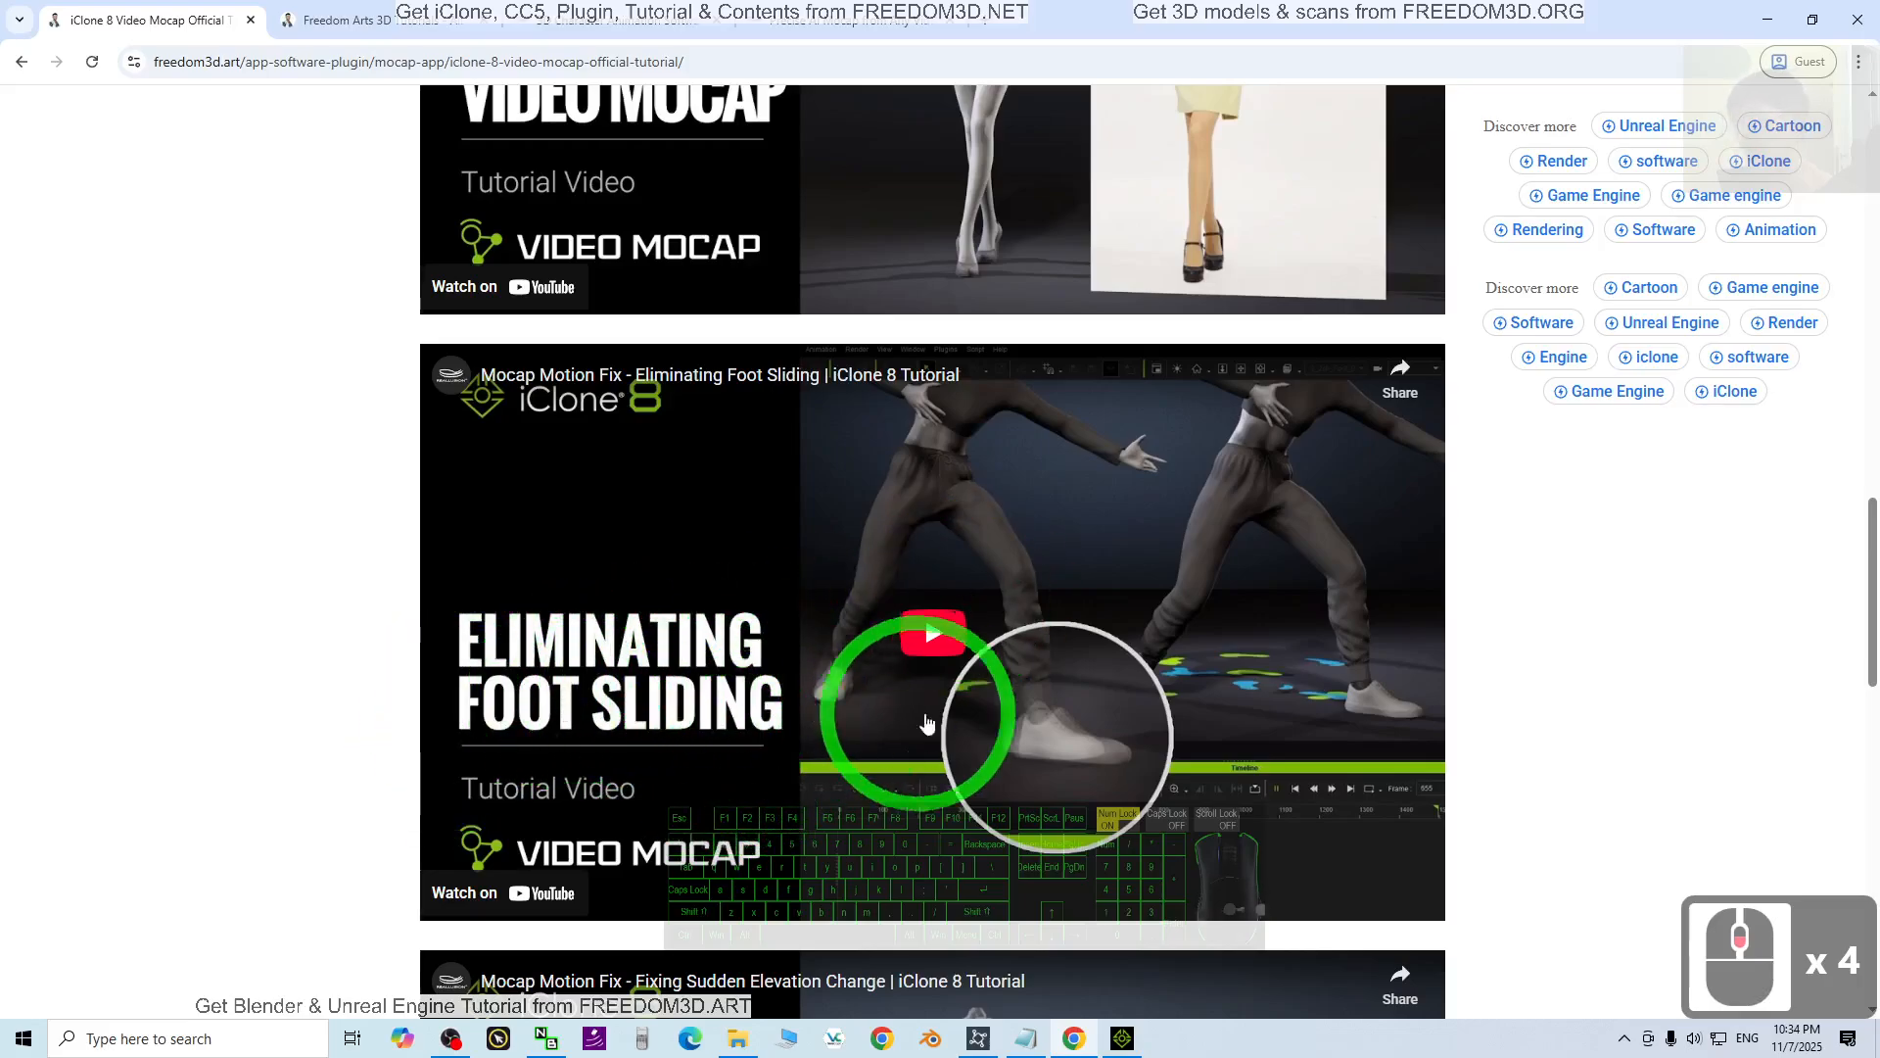
mouse_move(1216, 660)
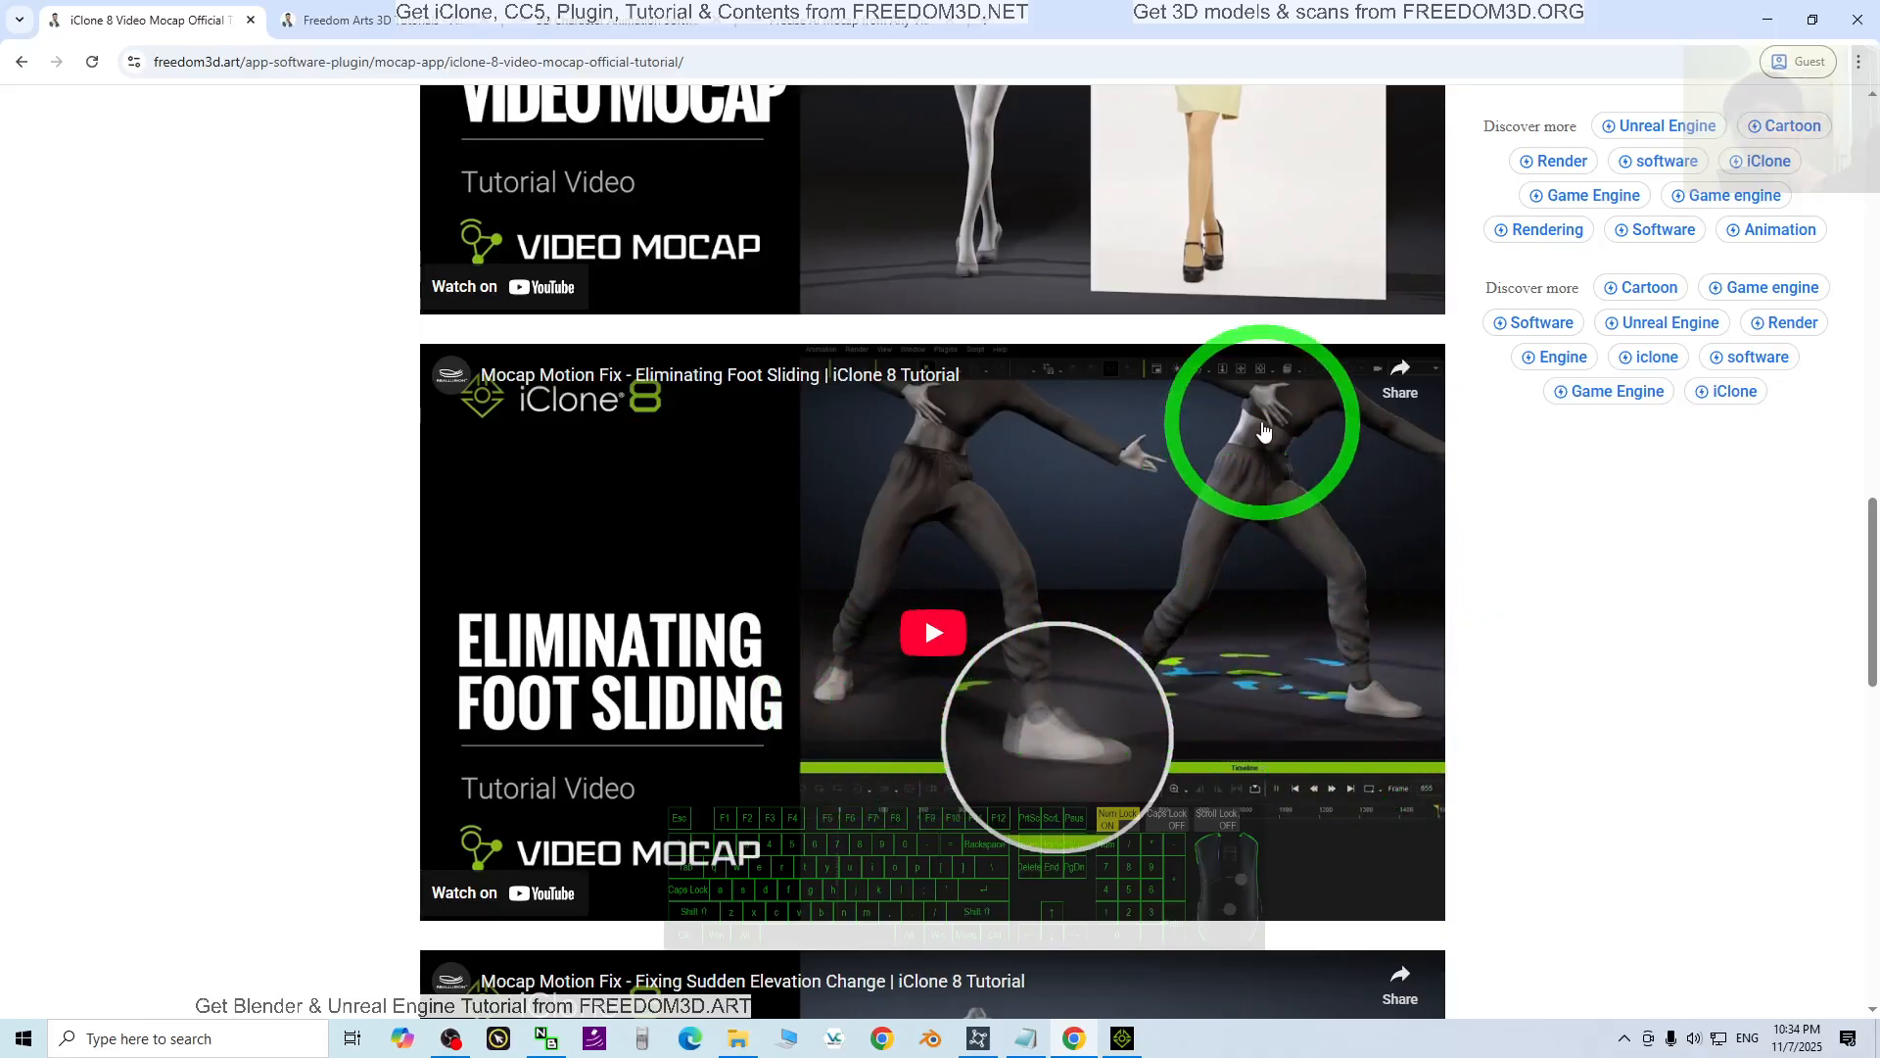
mouse_move(835, 780)
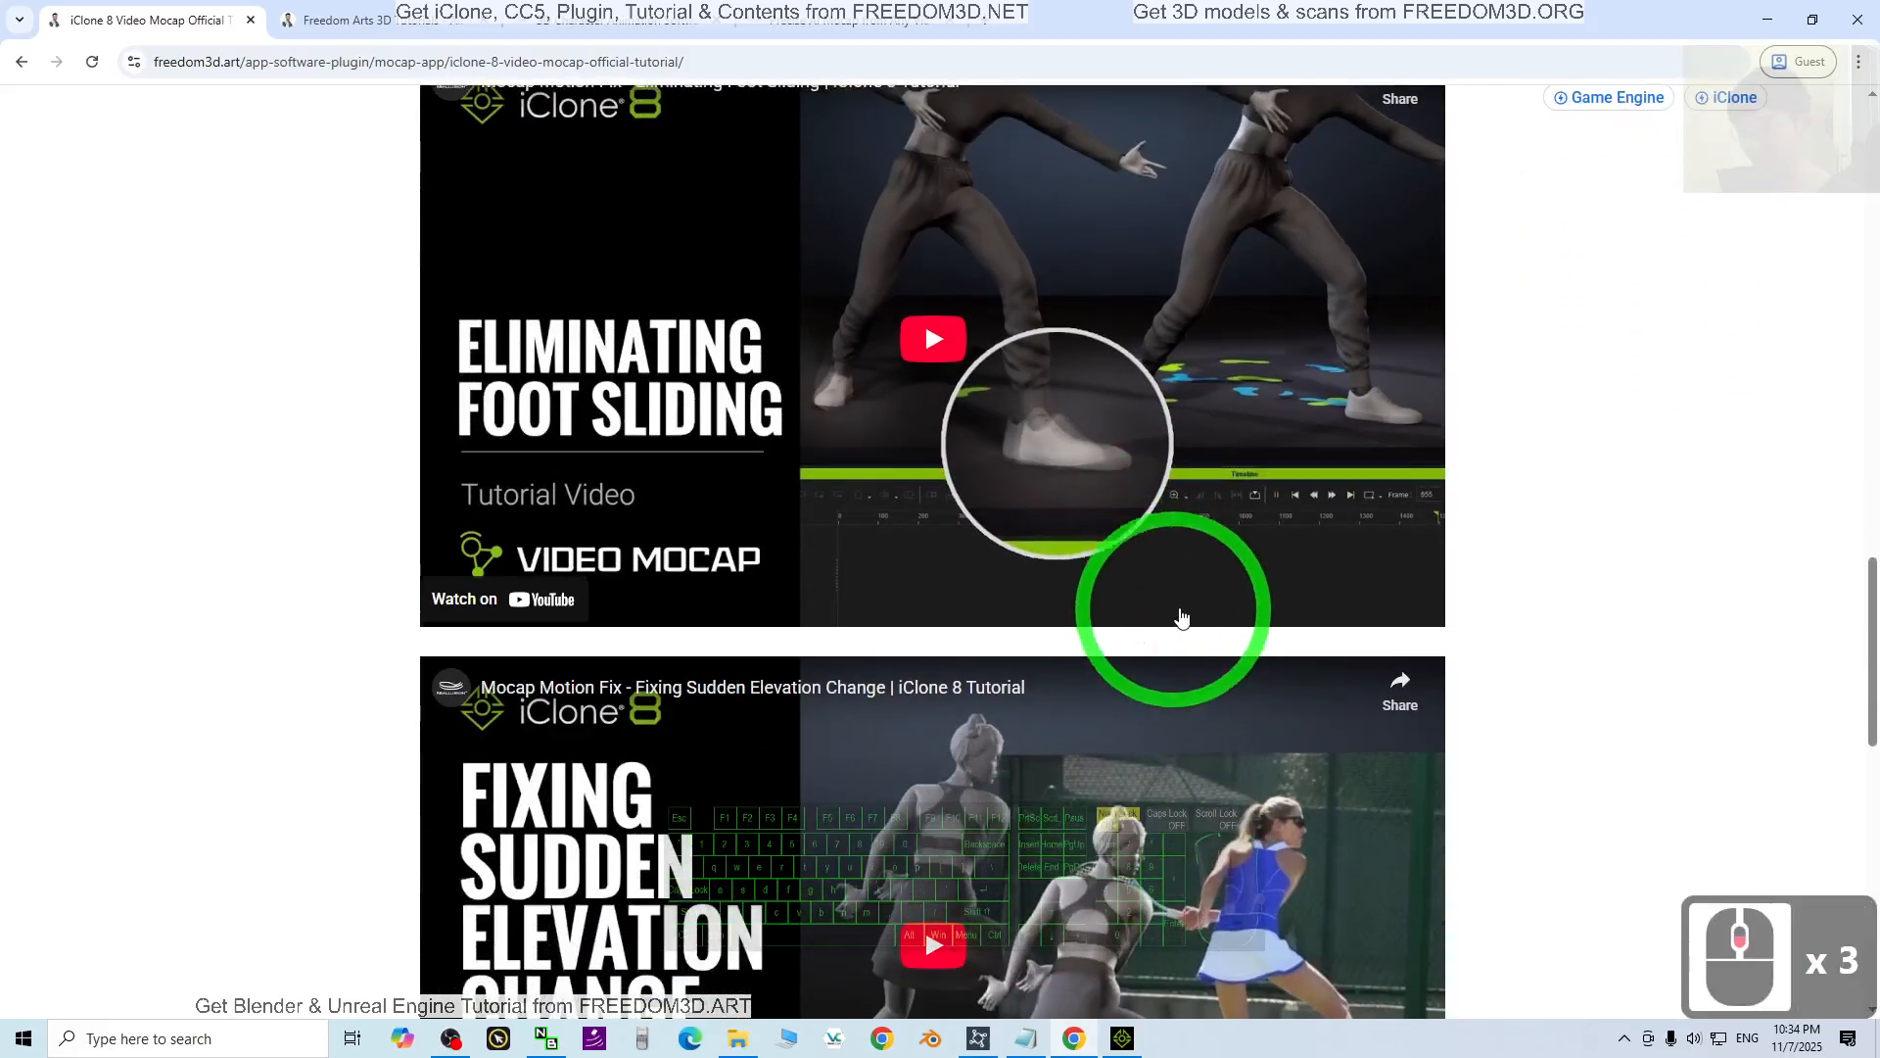
scroll("down", 3)
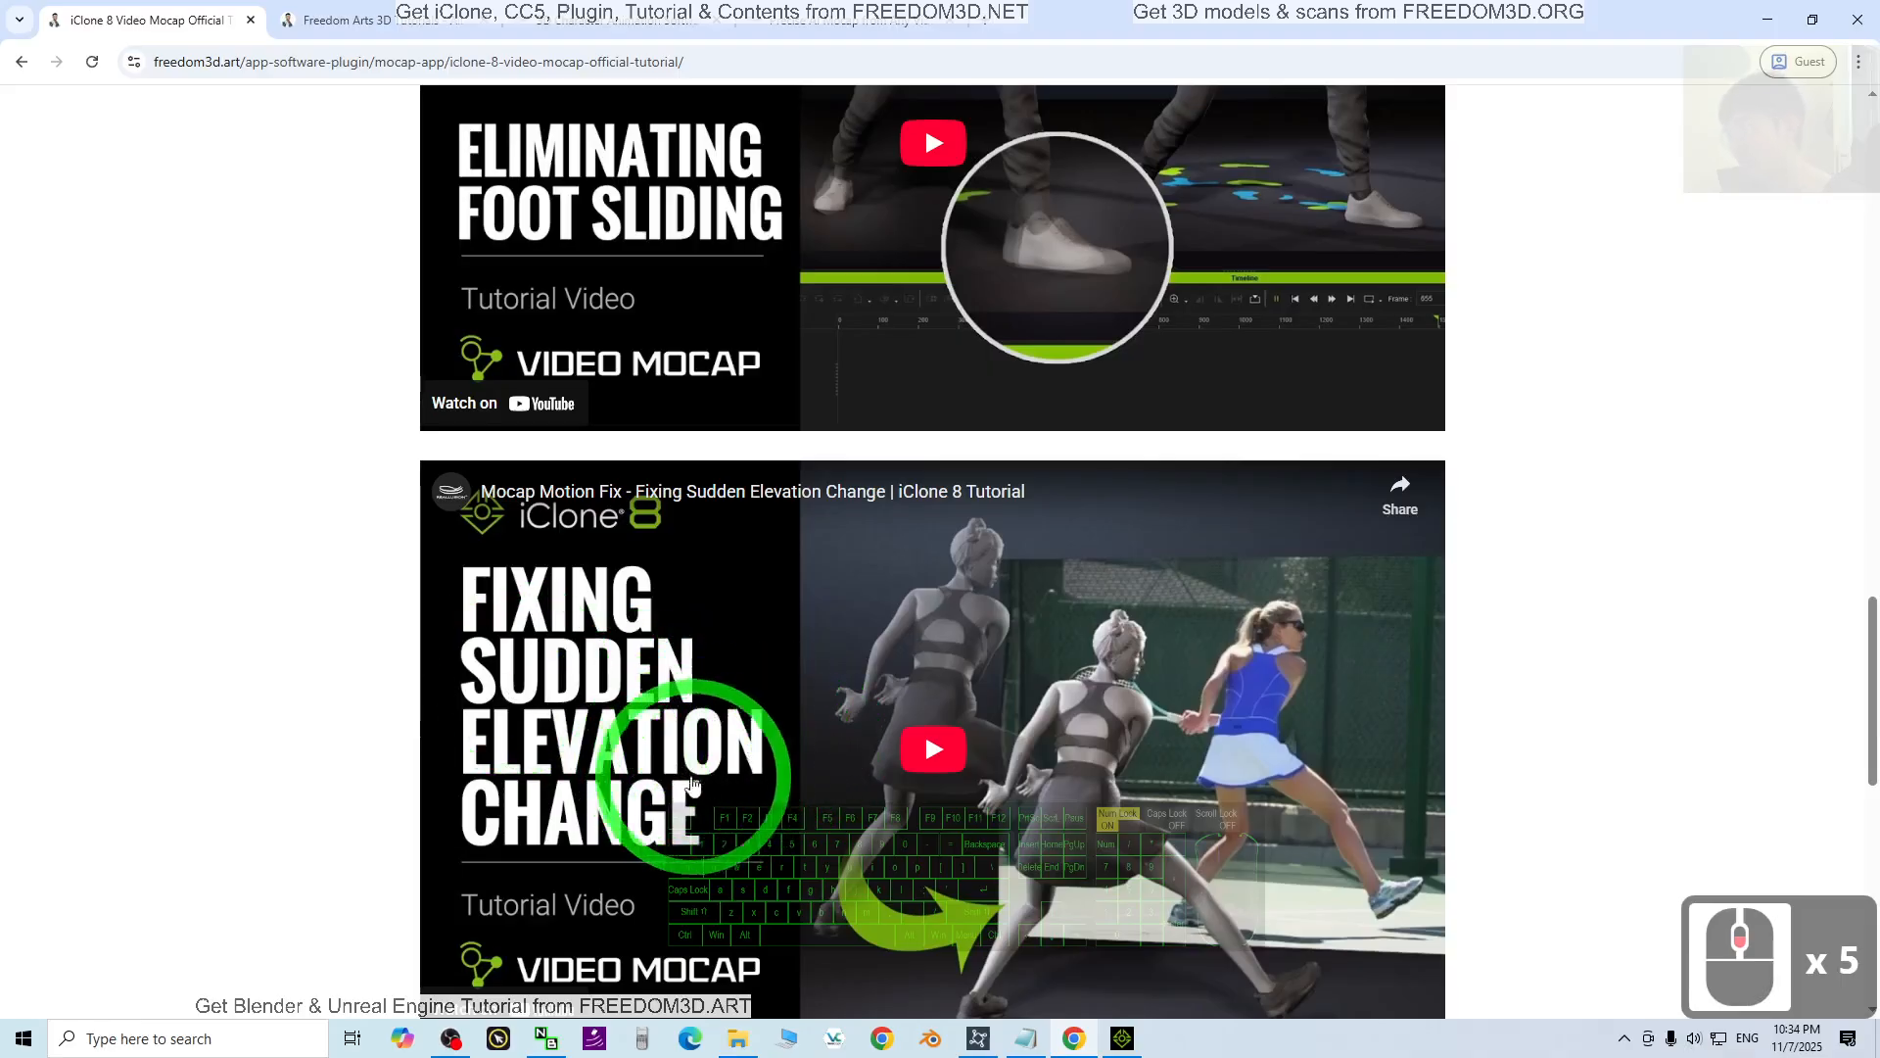
scroll("down", 3)
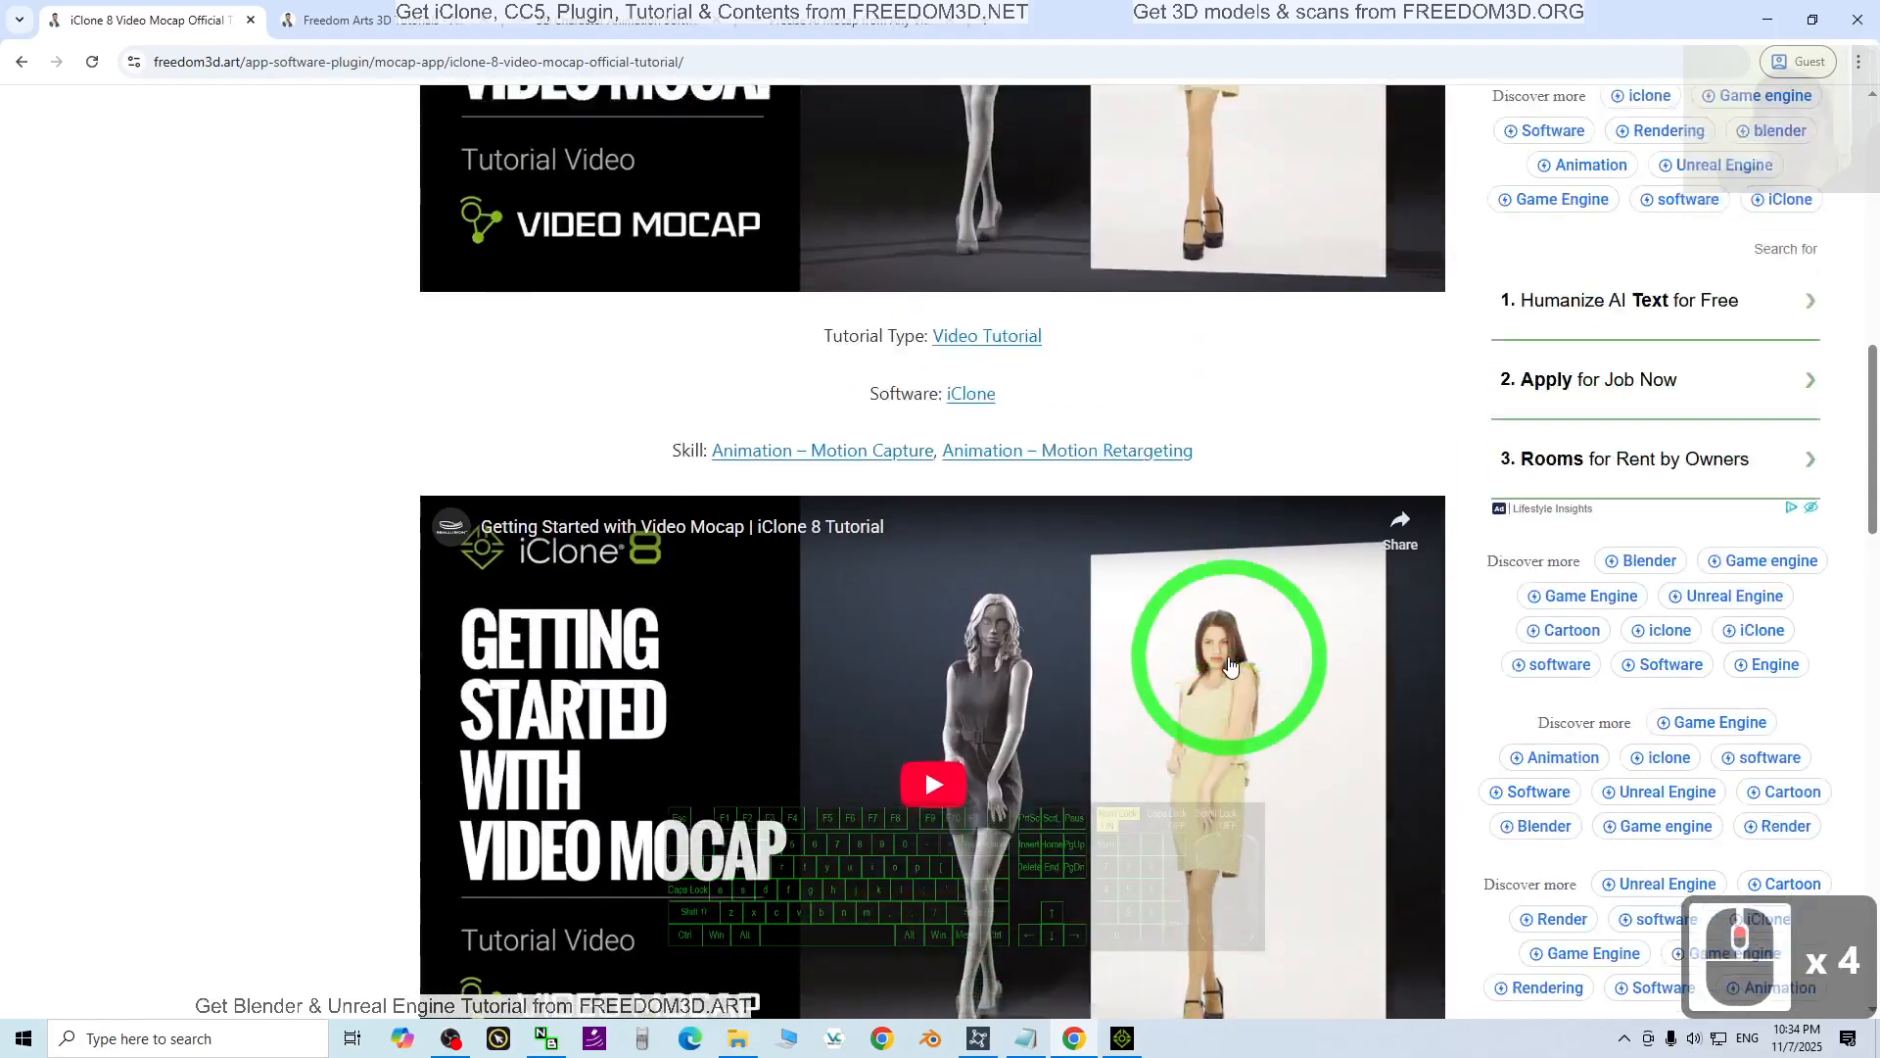
scroll("down", 3)
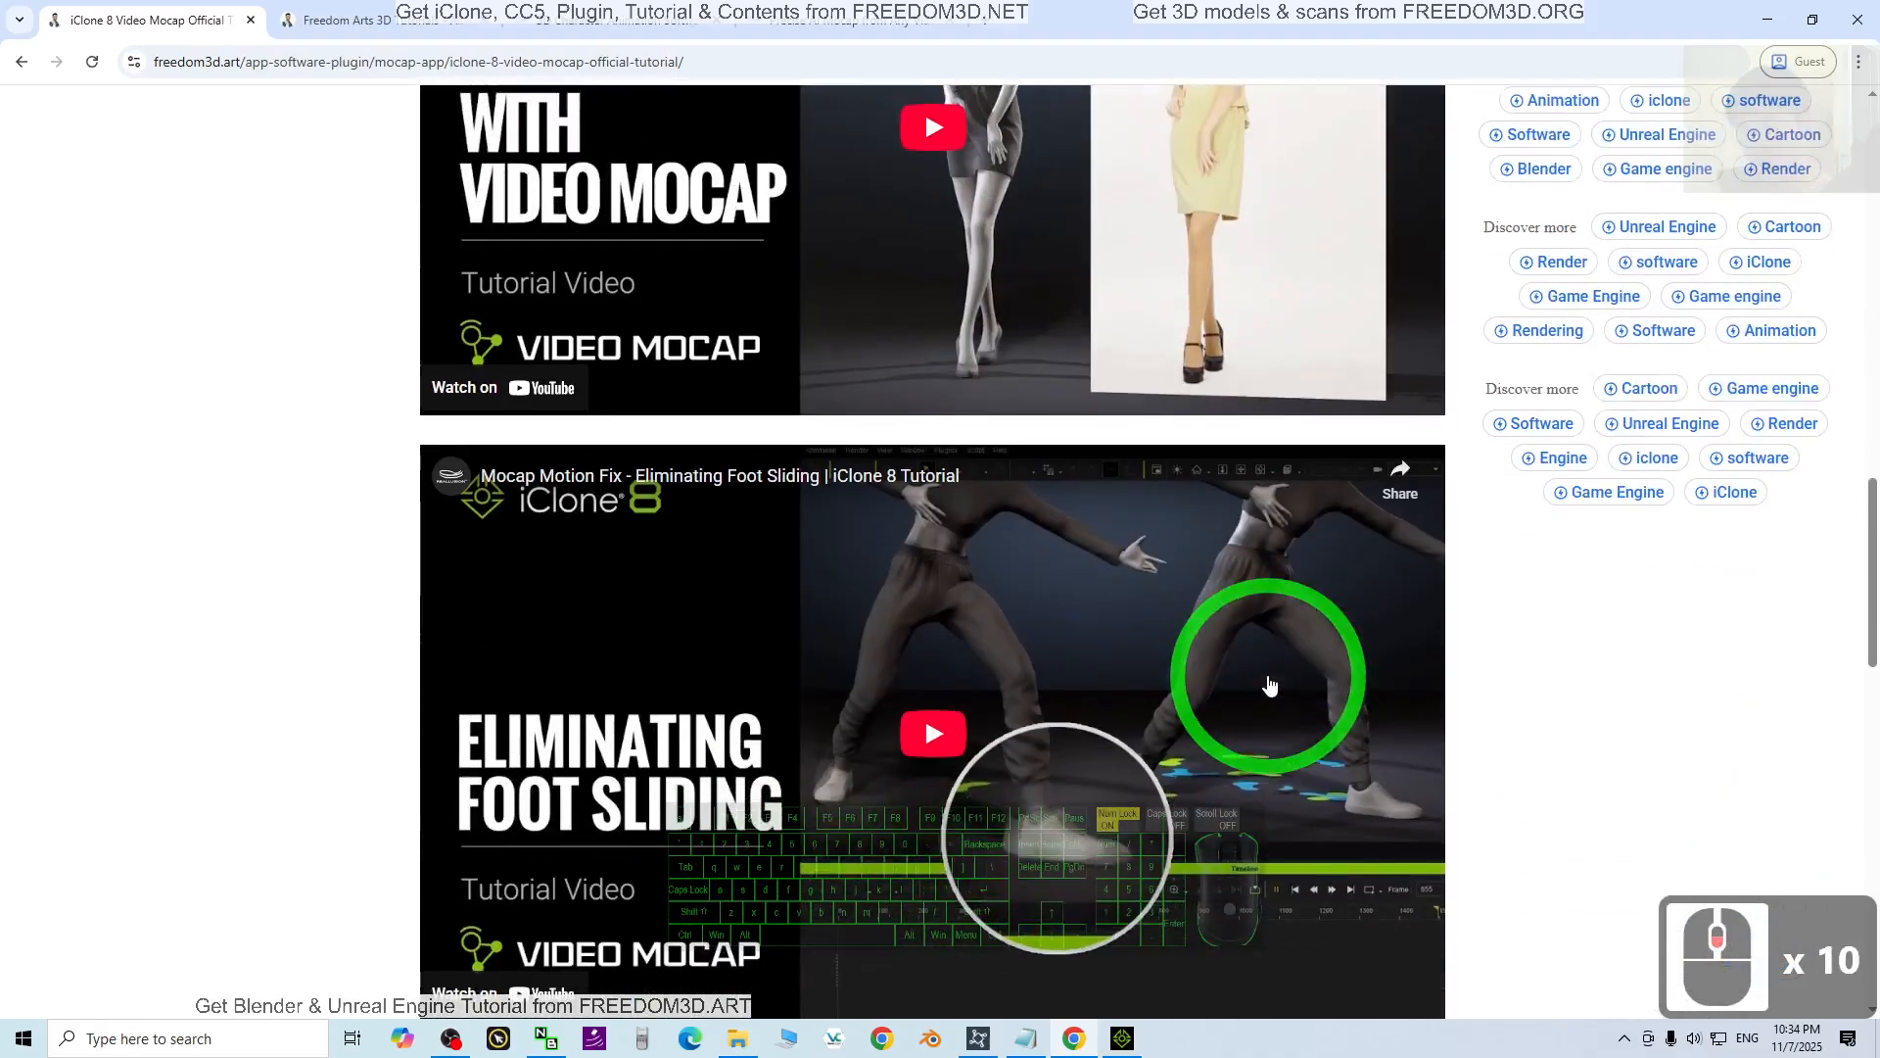
scroll("down", 3)
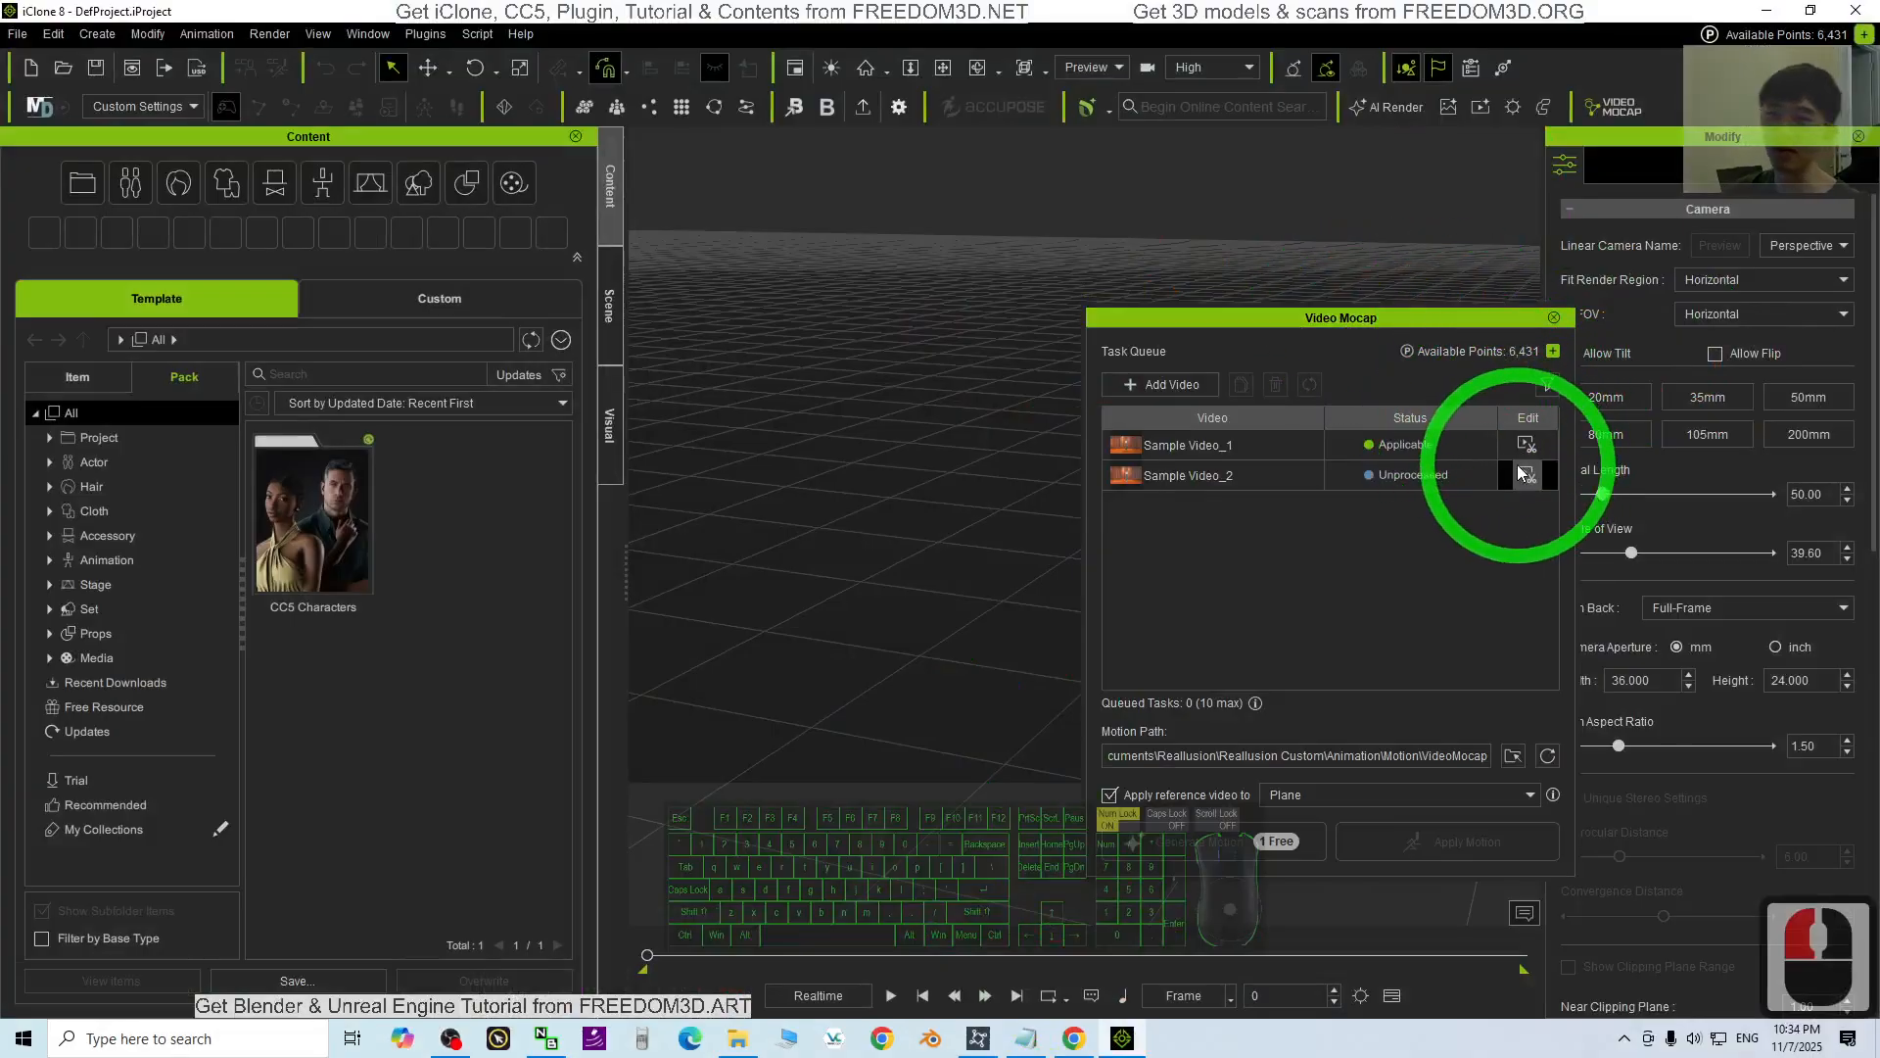
mouse_move(1526, 475)
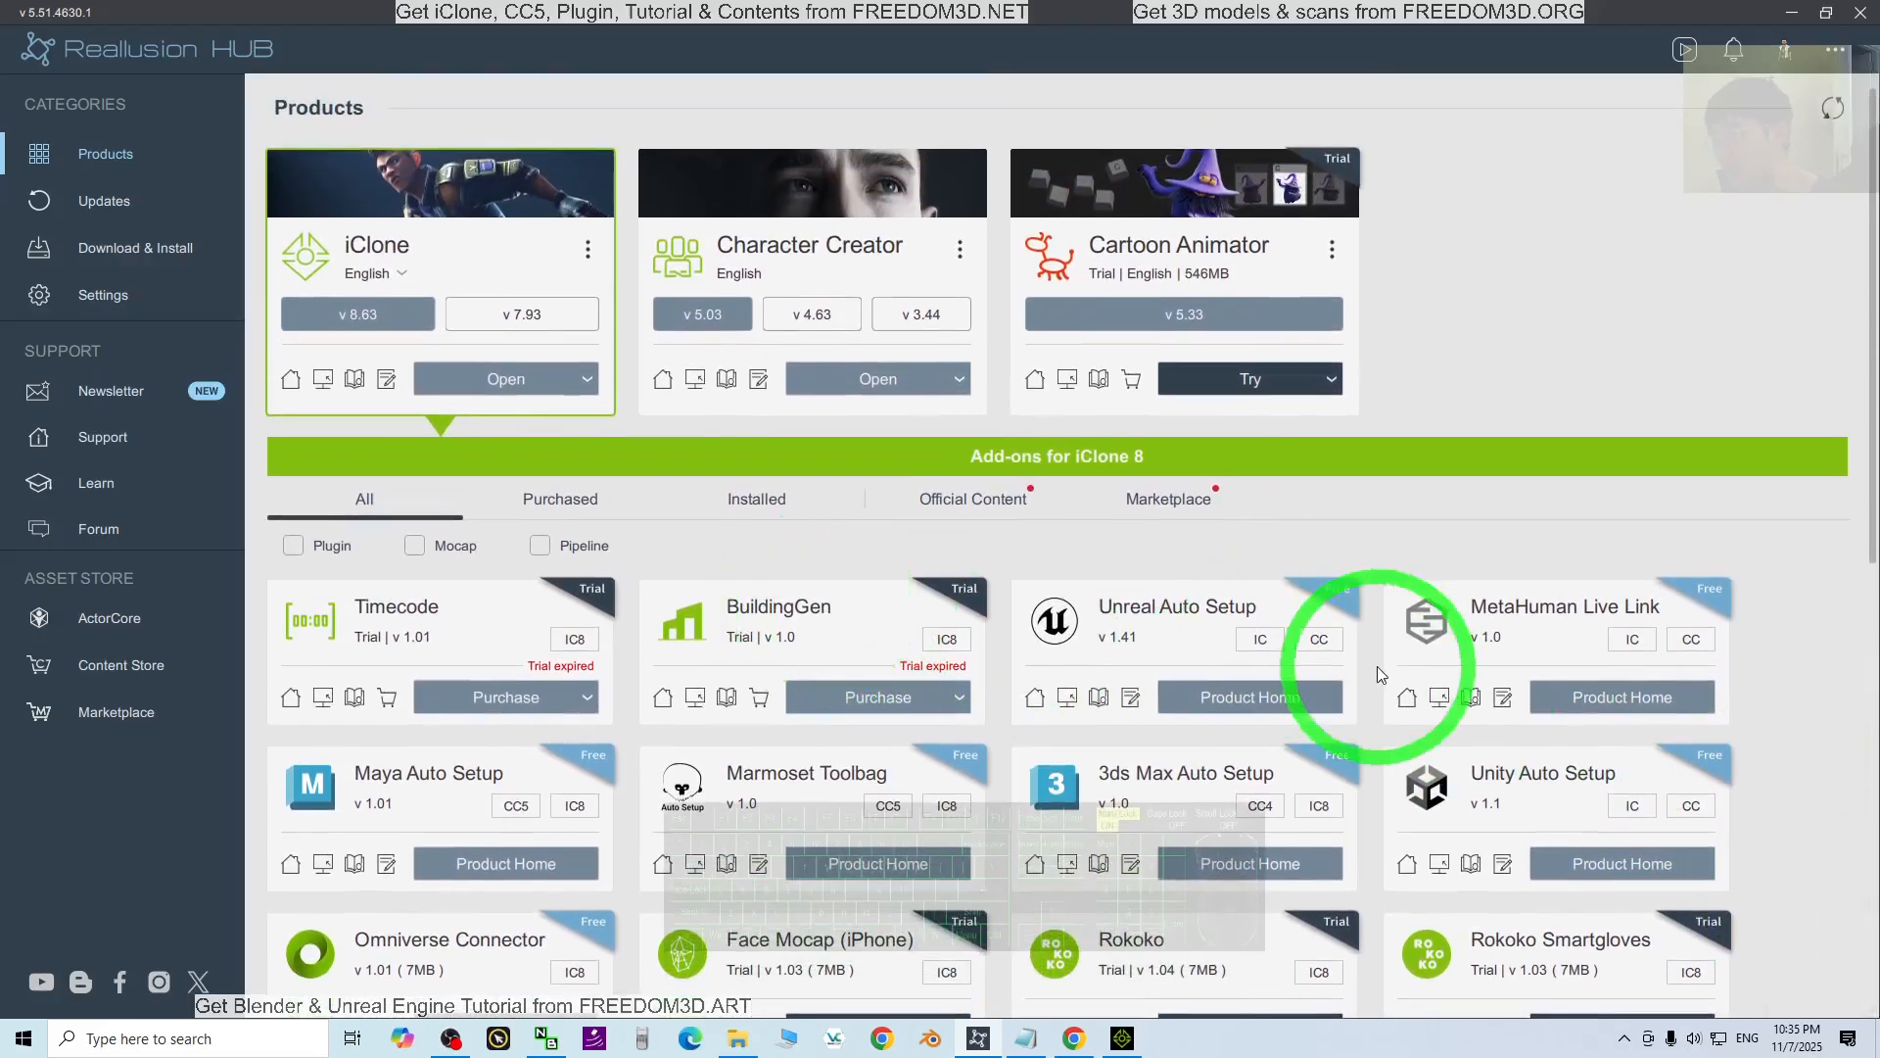
- Scroll through the iClone 8 add-ons and open the Video Mocap product page
scroll("down", 3)
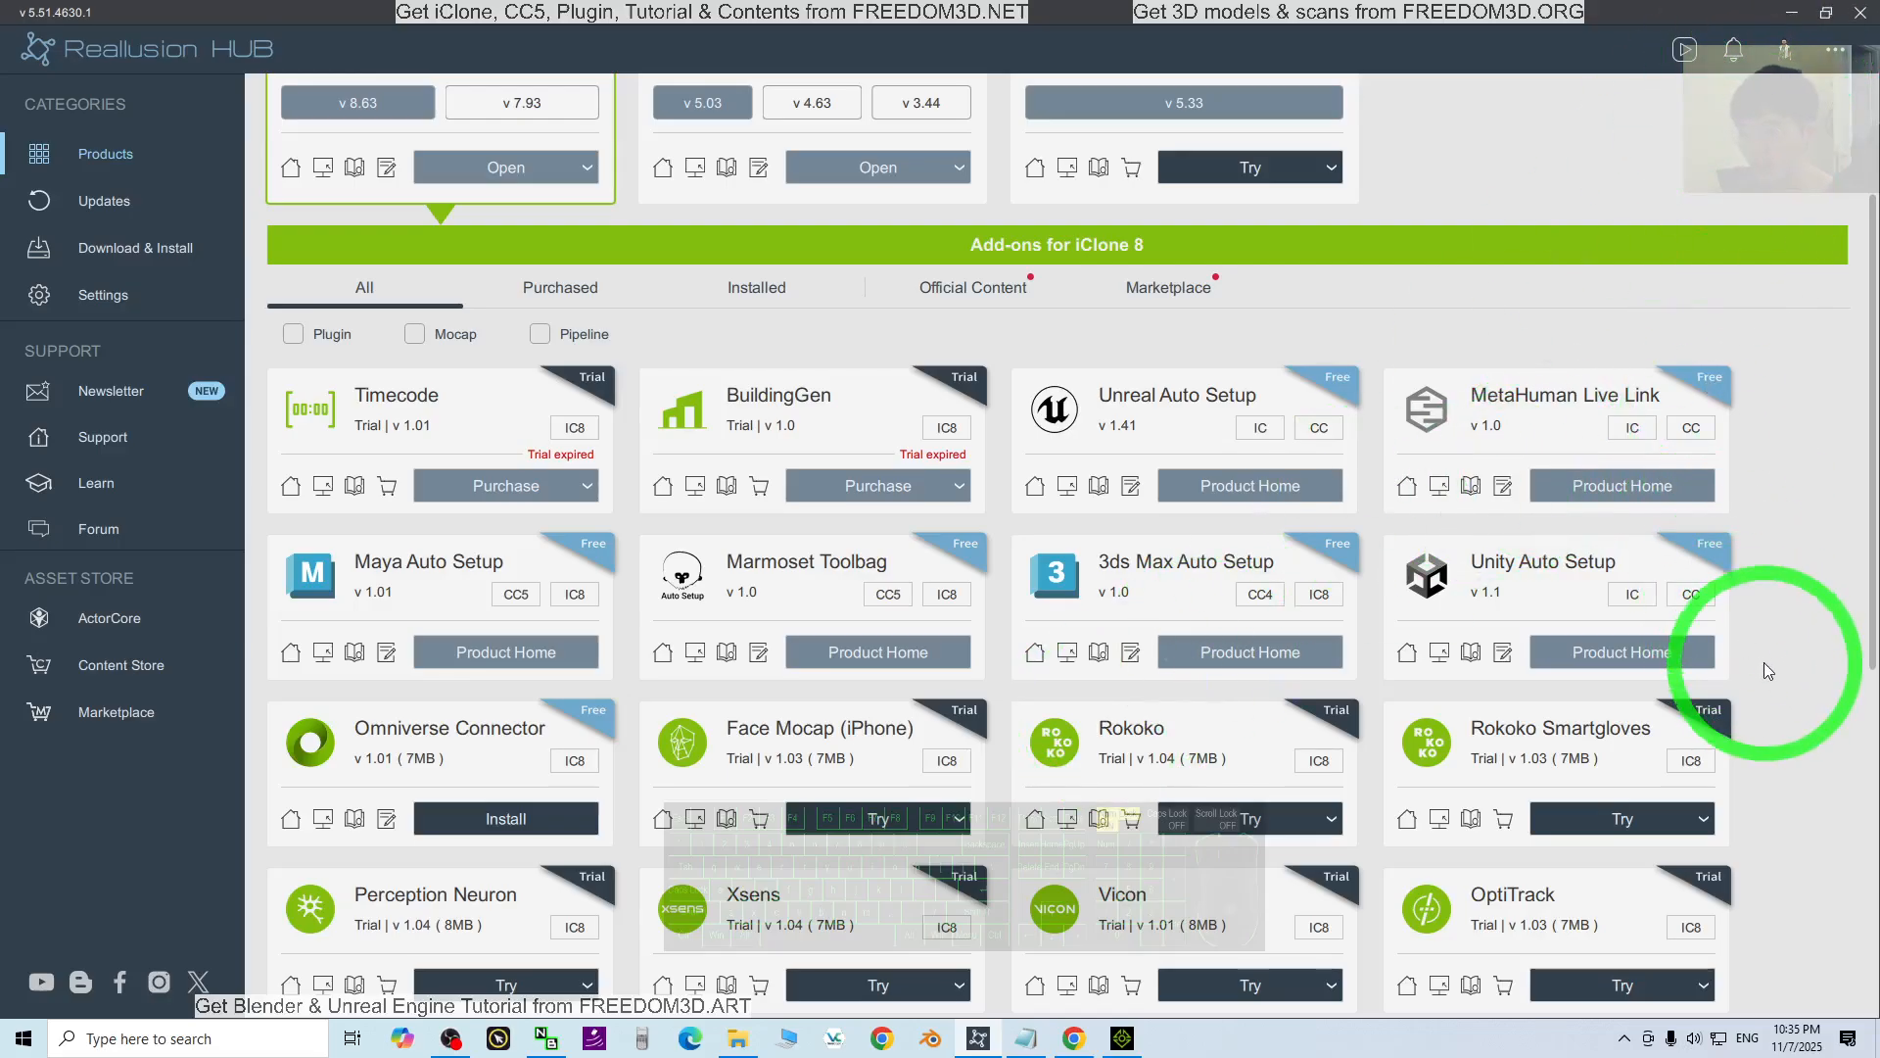
left_click(1768, 669)
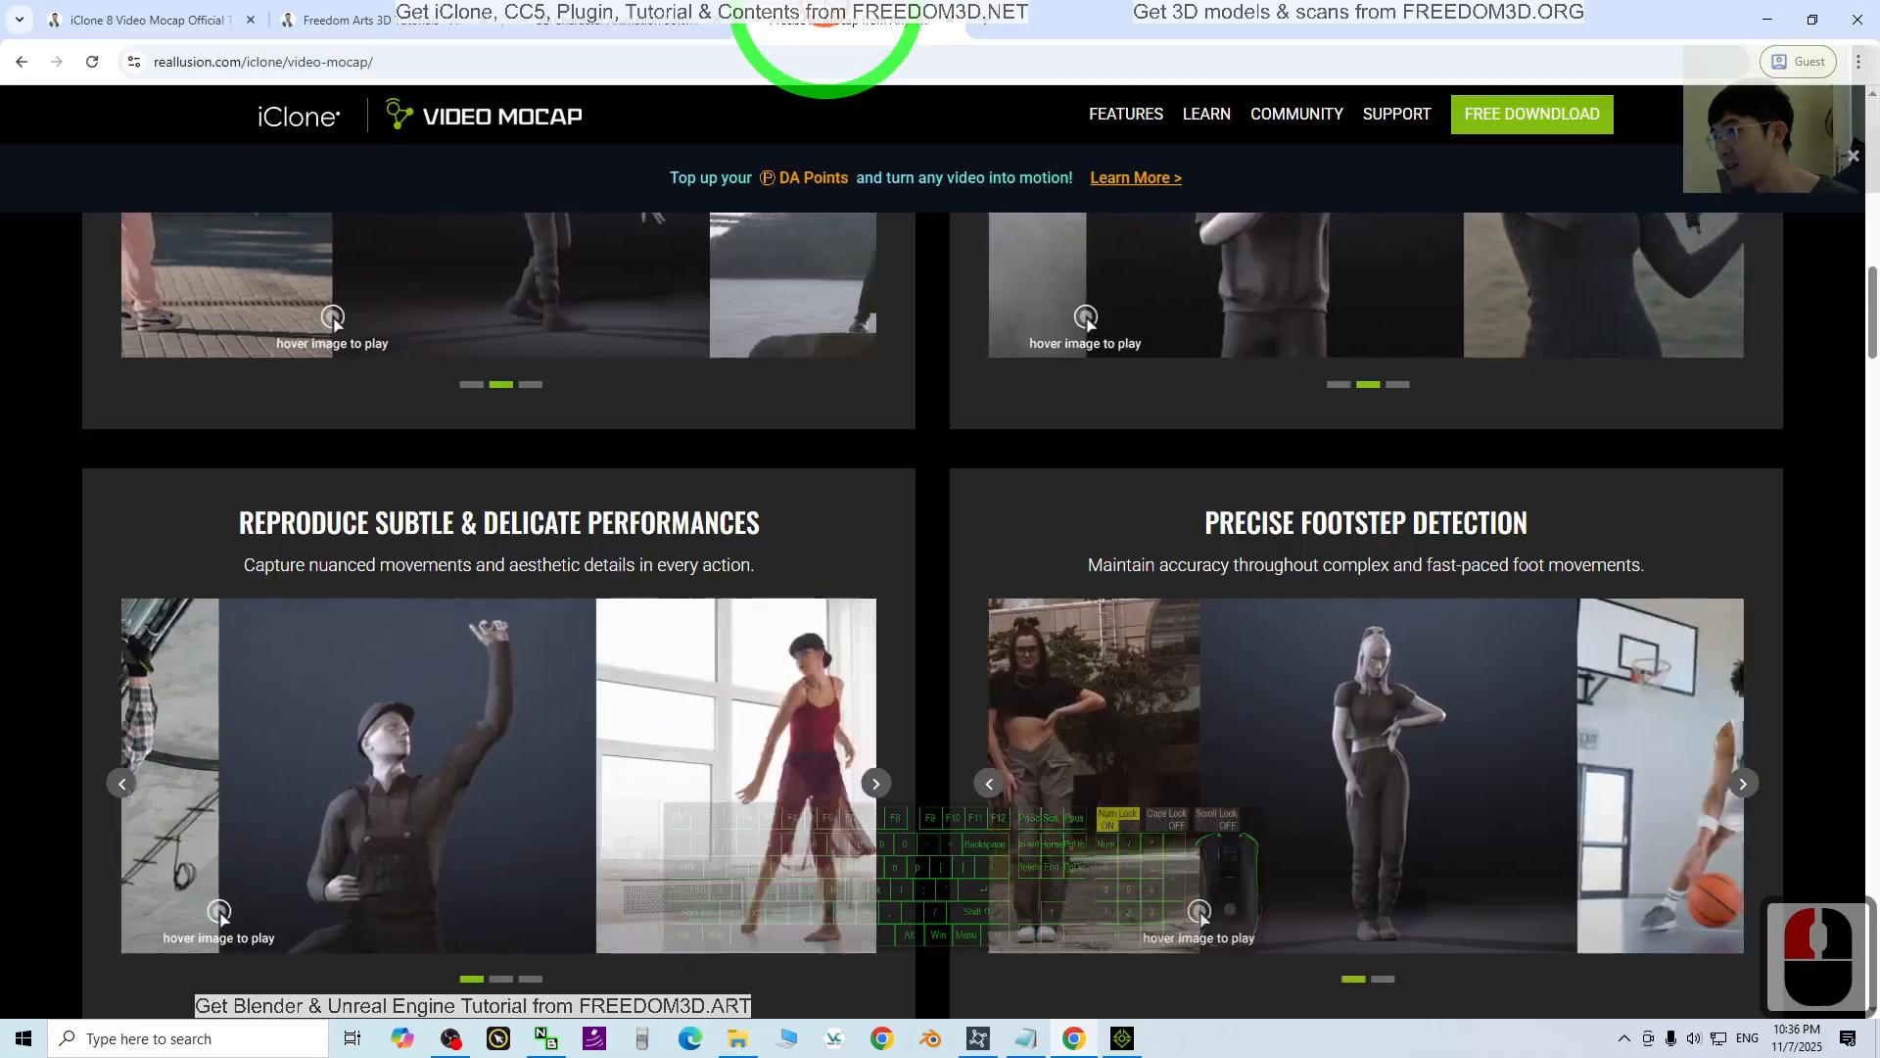
scroll("down", 3)
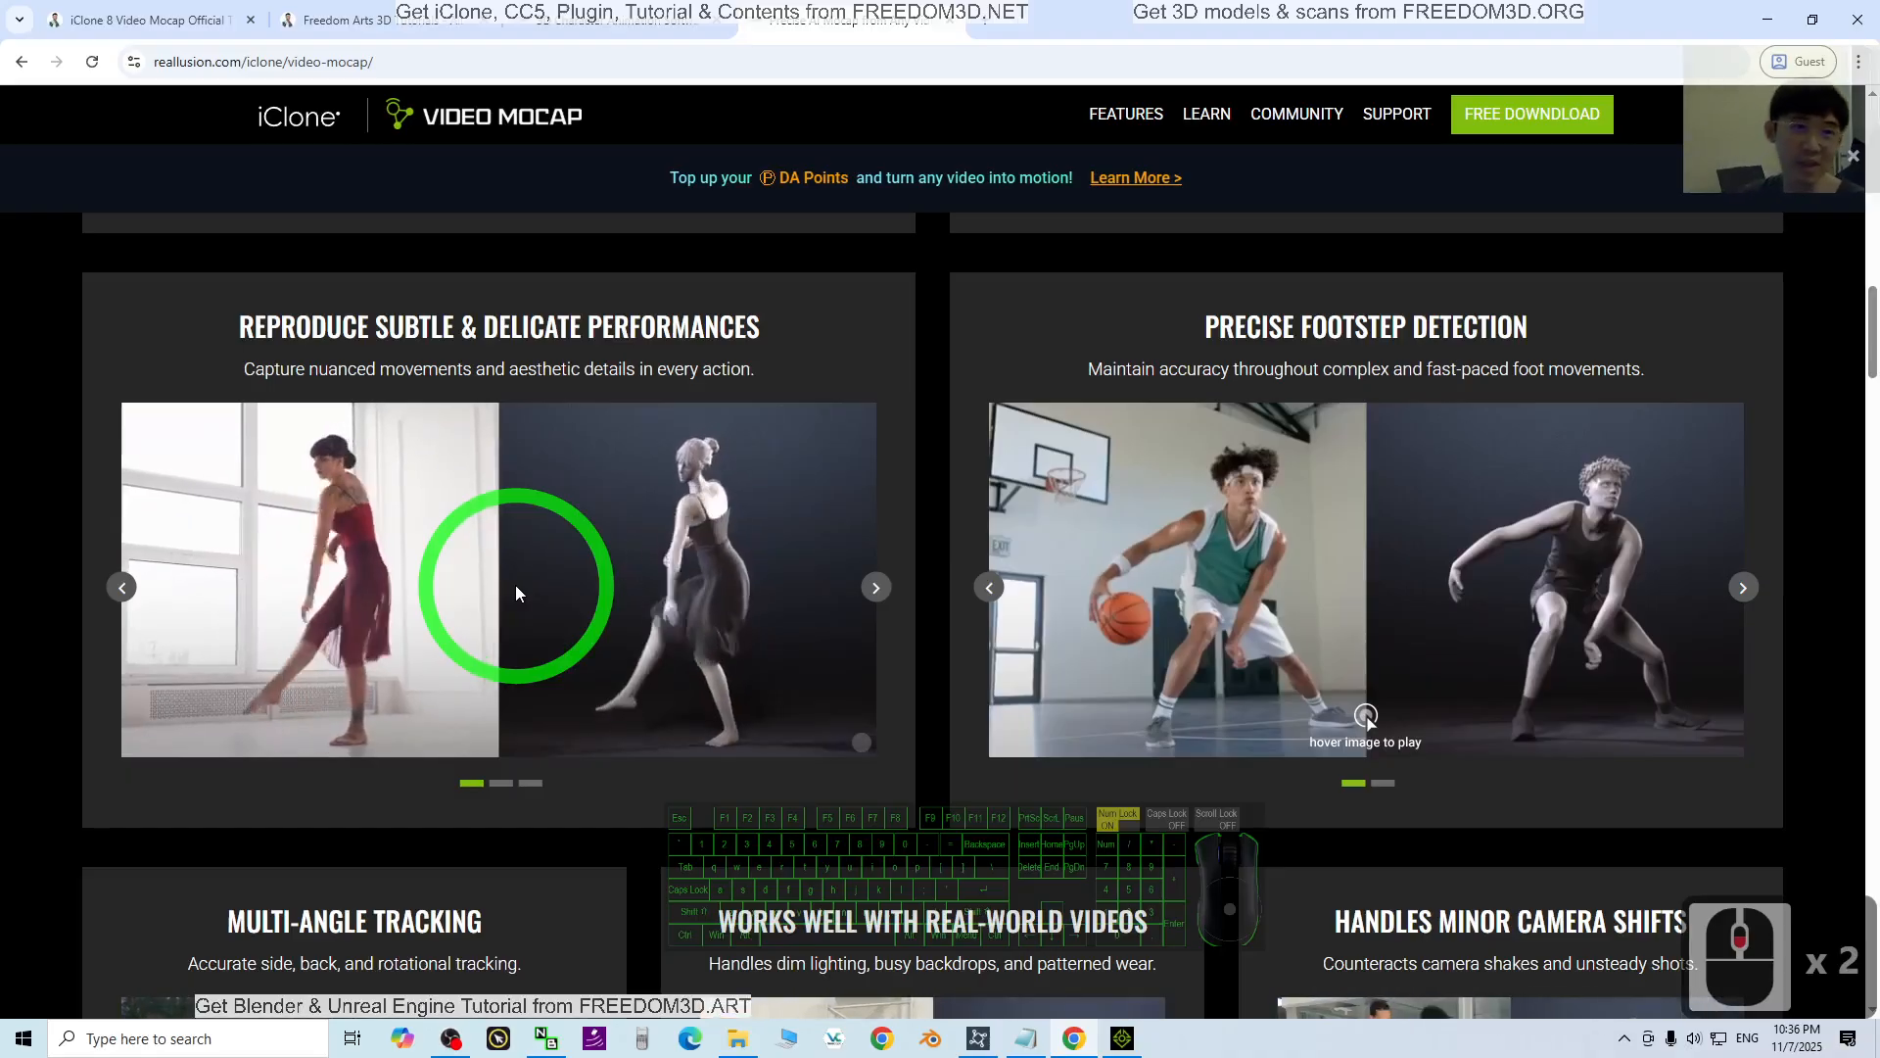
scroll("down", 3)
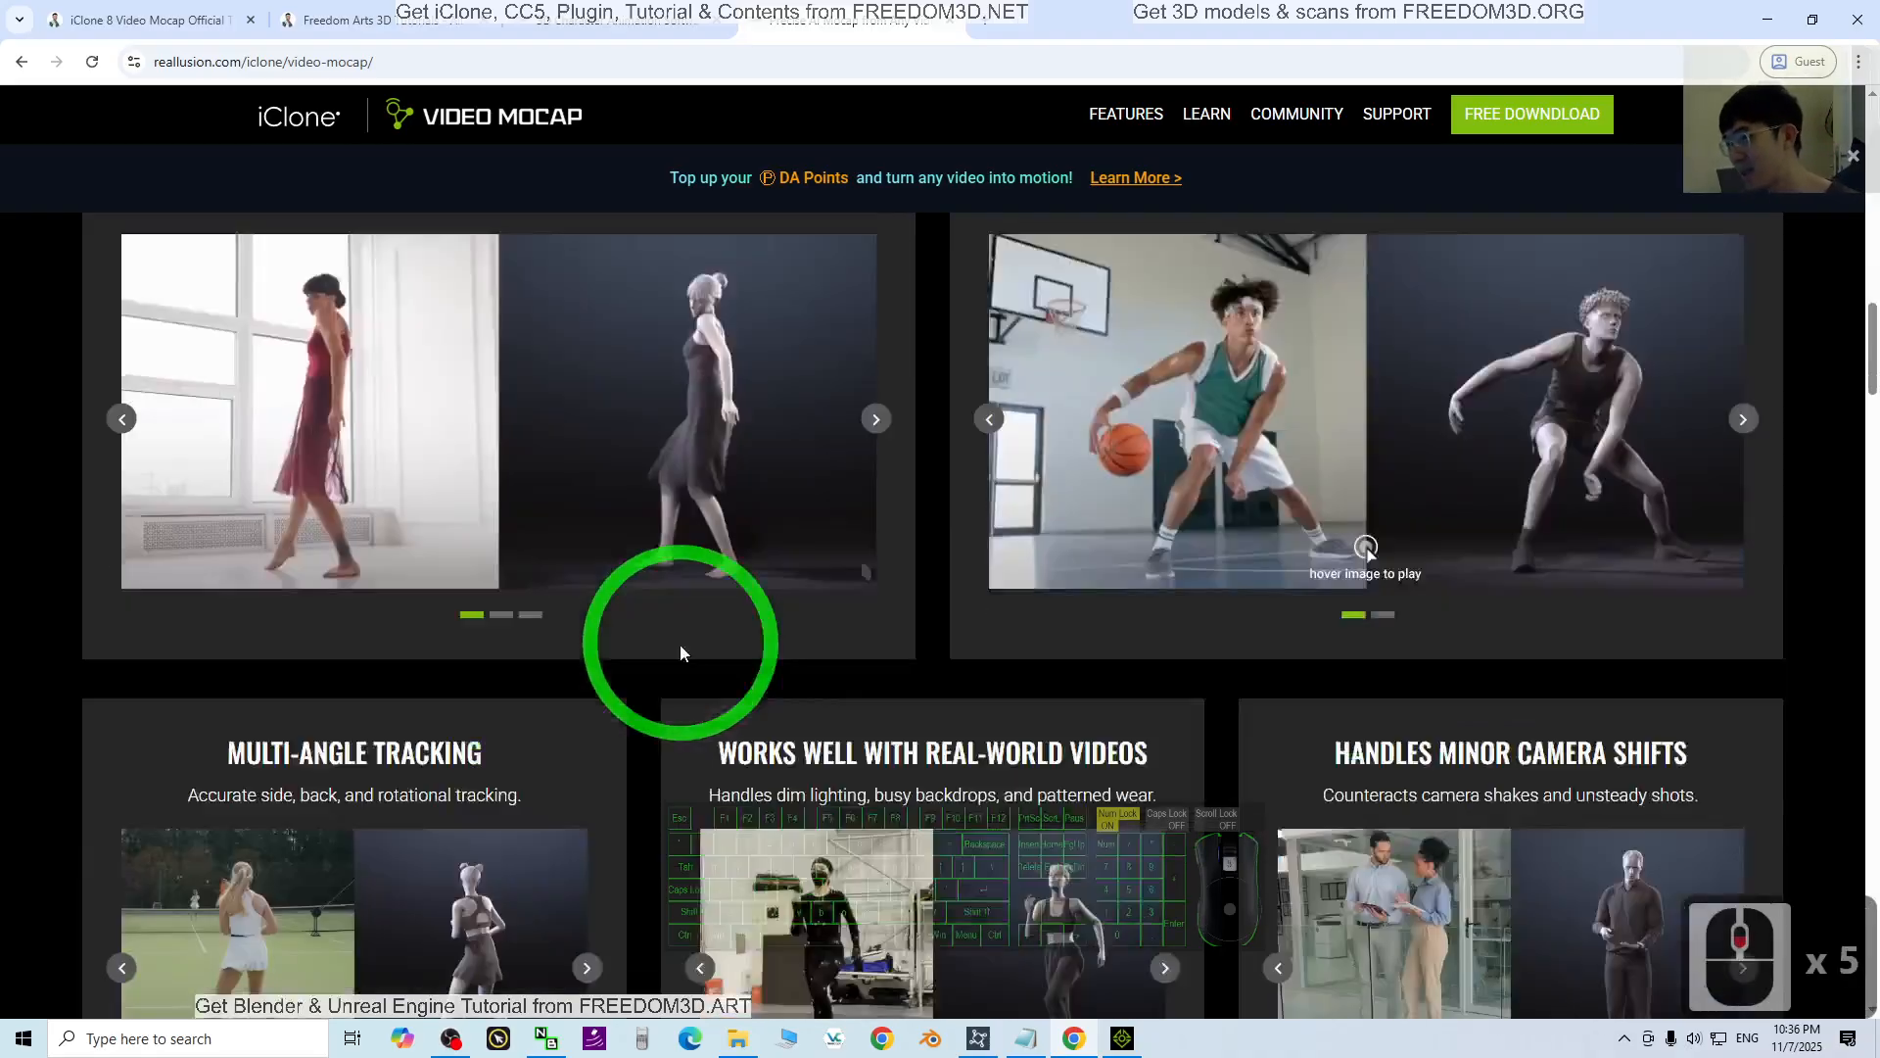
scroll("down", 3)
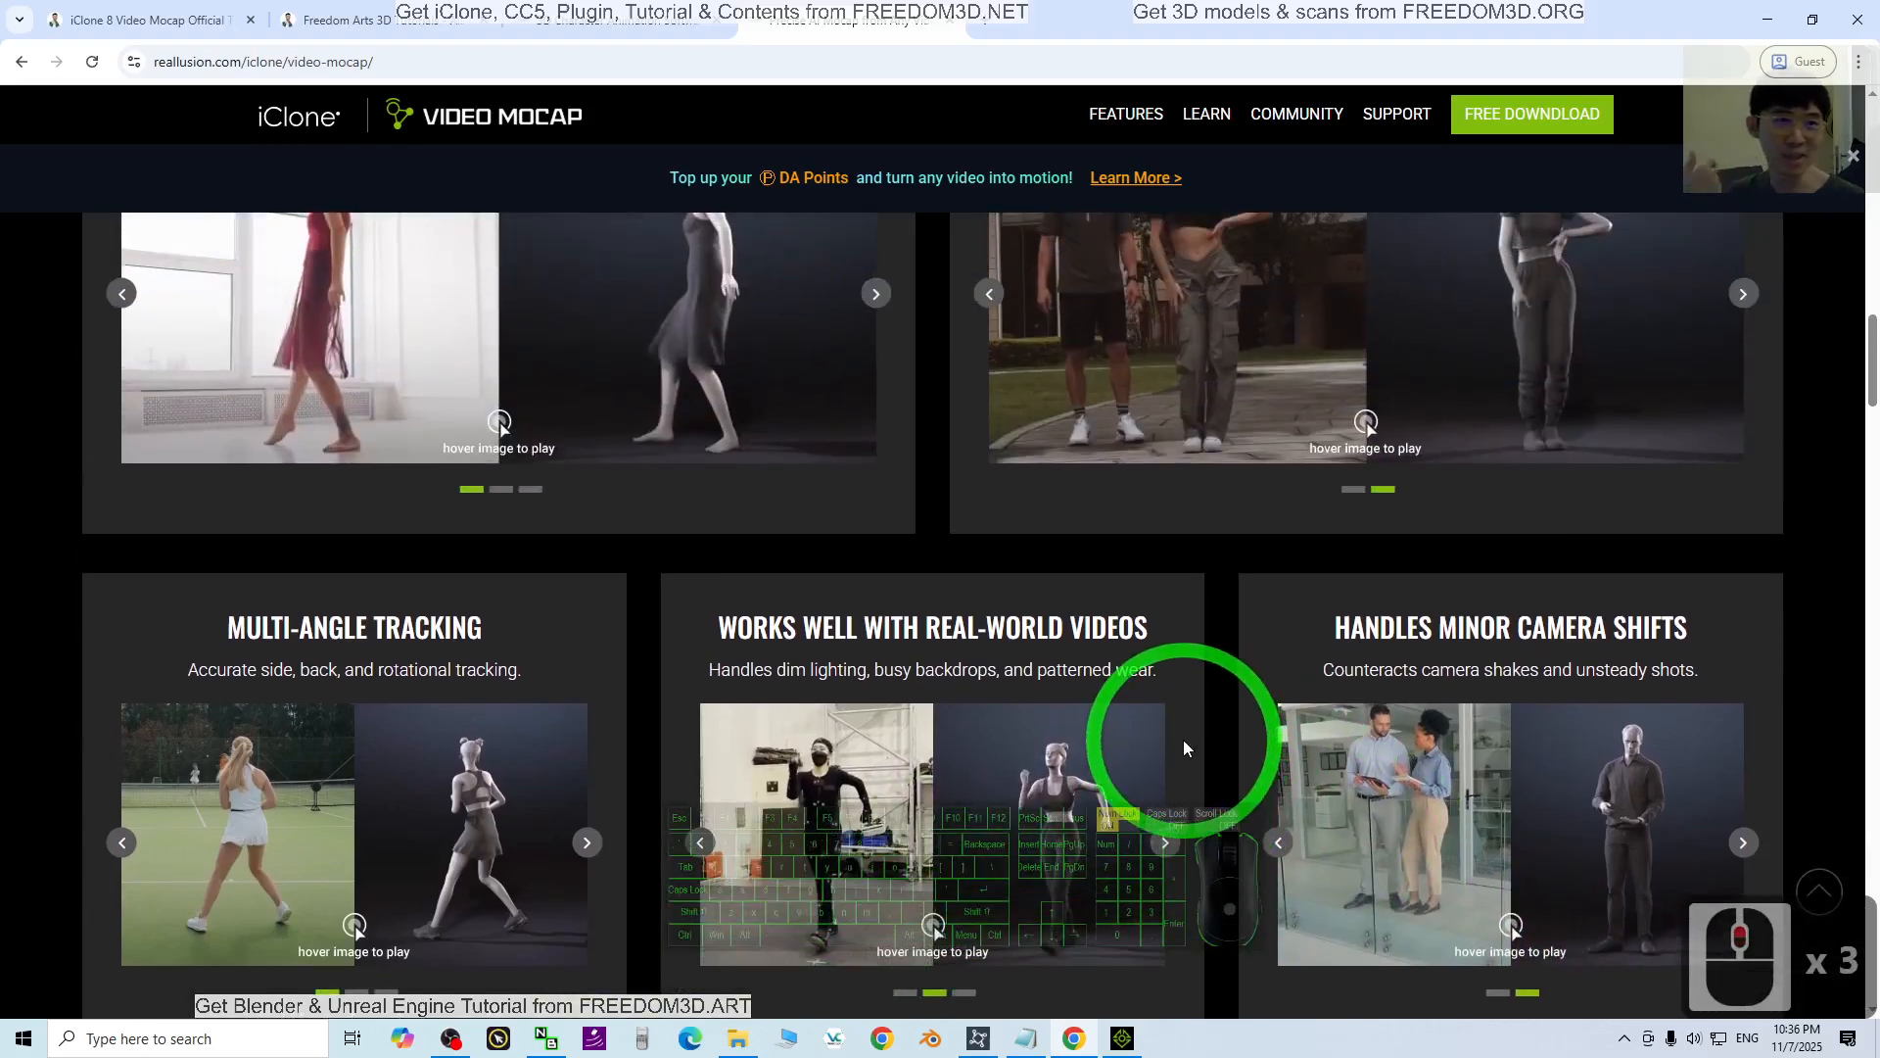
scroll("down", 3)
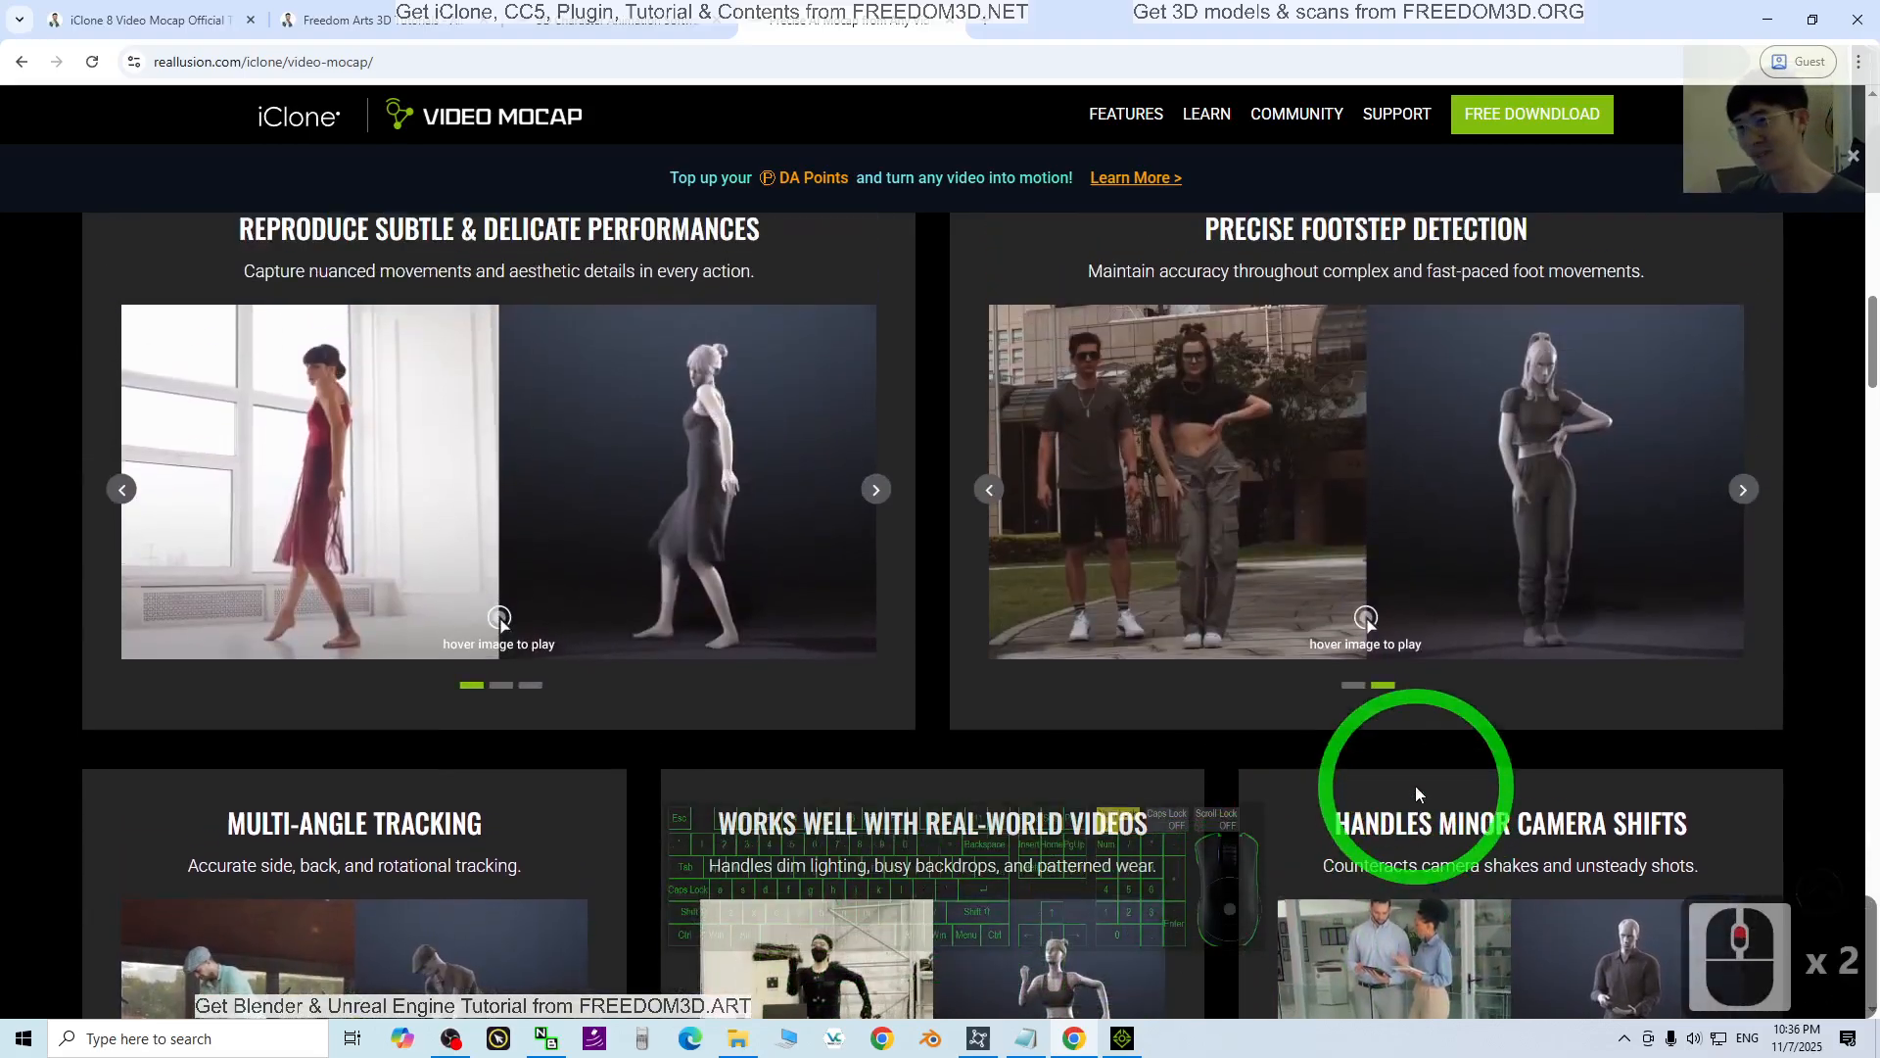